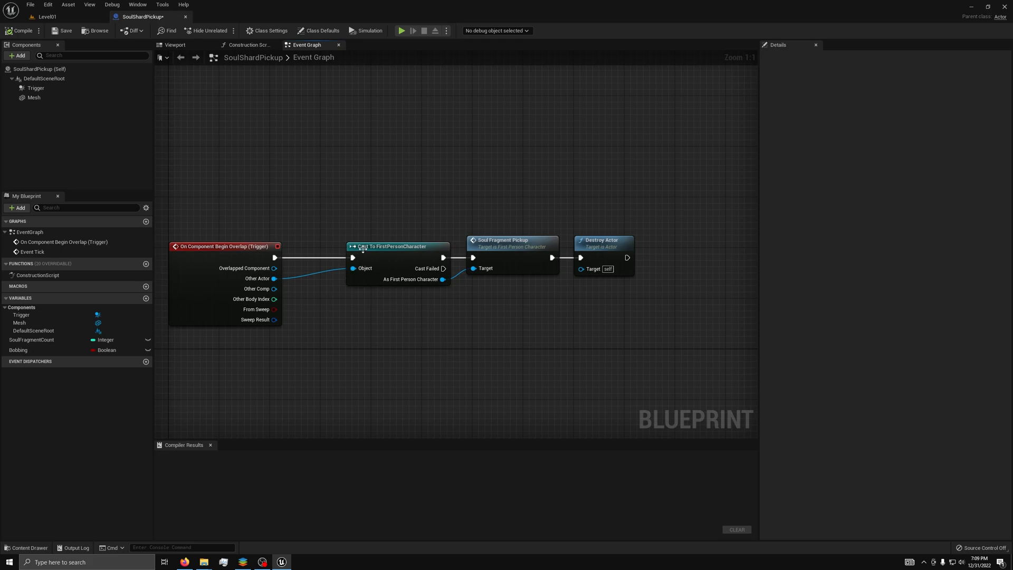
# - Delete the Cast To FirstPersonCharacter node from the SoulShardPickup Event Graph
pyautogui.press('Delete')
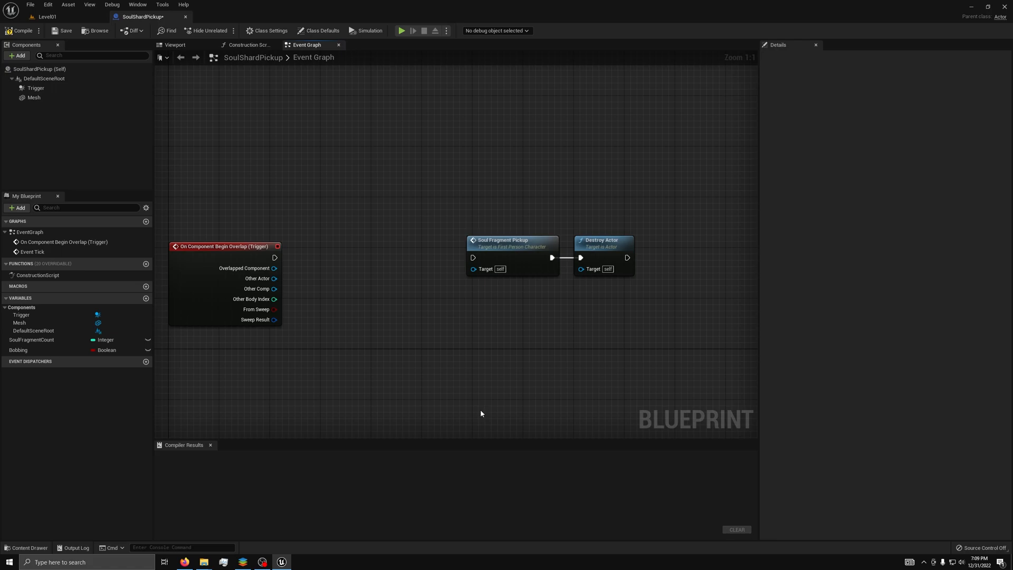
pyautogui.moveTo(451, 335)
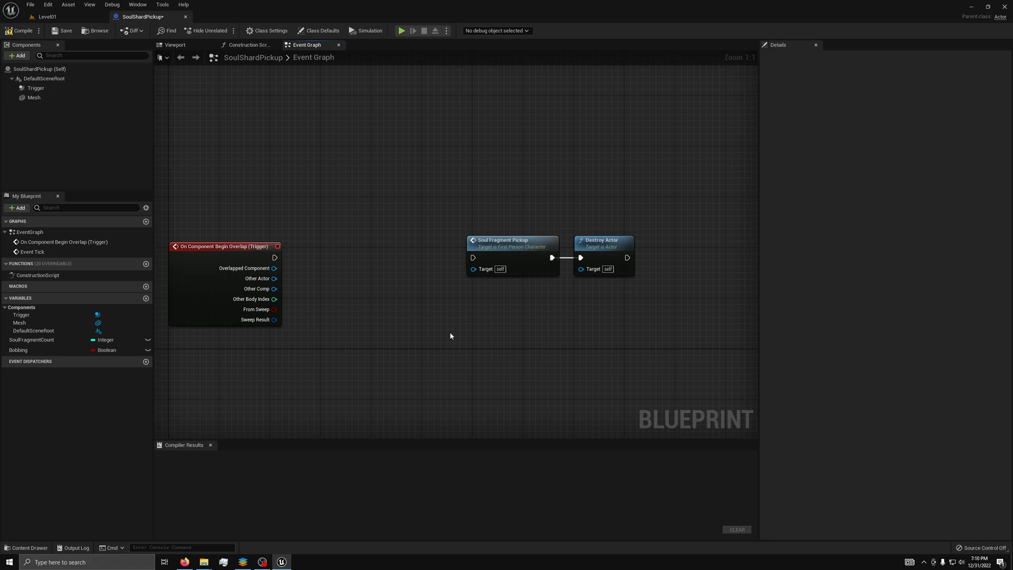
pyautogui.moveTo(741, 304)
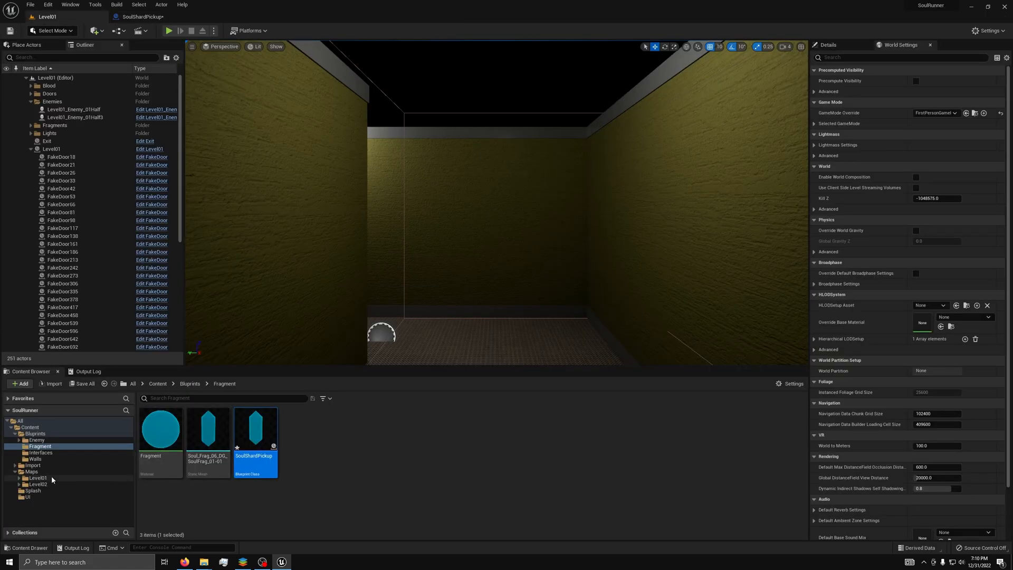
# - Create a Blueprint Interface asset named Pickup in Content/Blueprints/Interfaces
pyautogui.click(38, 477)
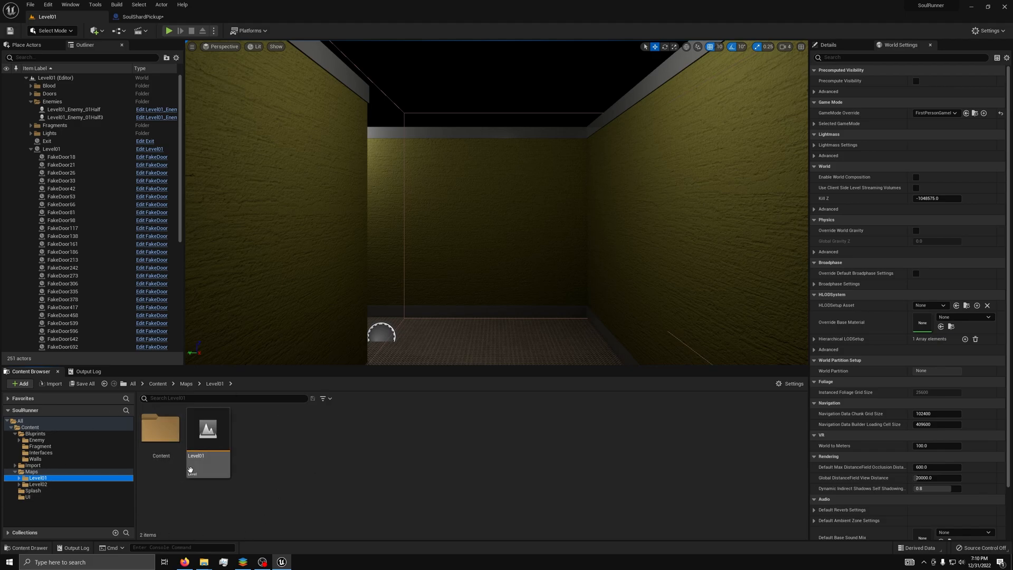
pyautogui.moveTo(428, 464)
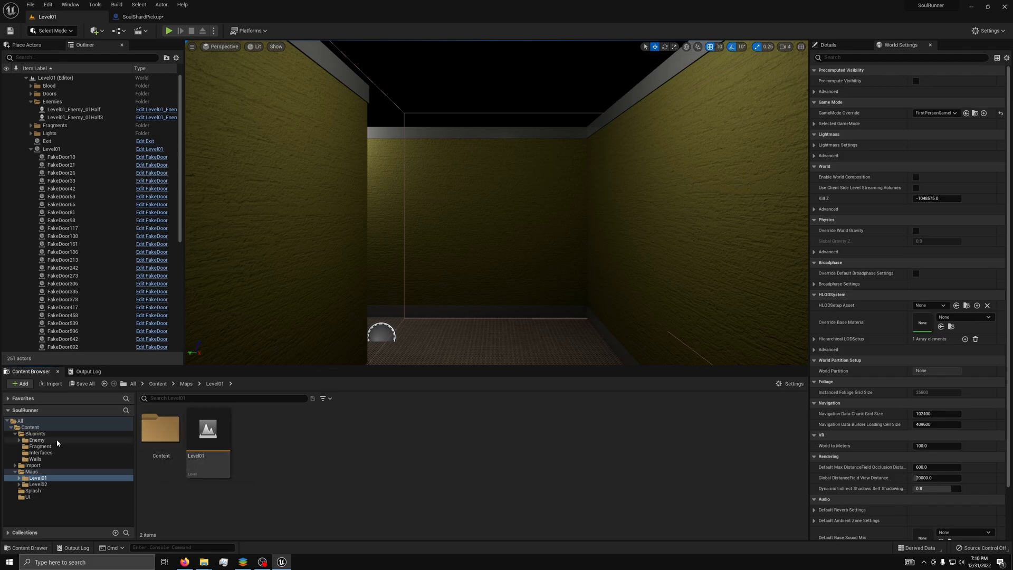
pyautogui.click(36, 433)
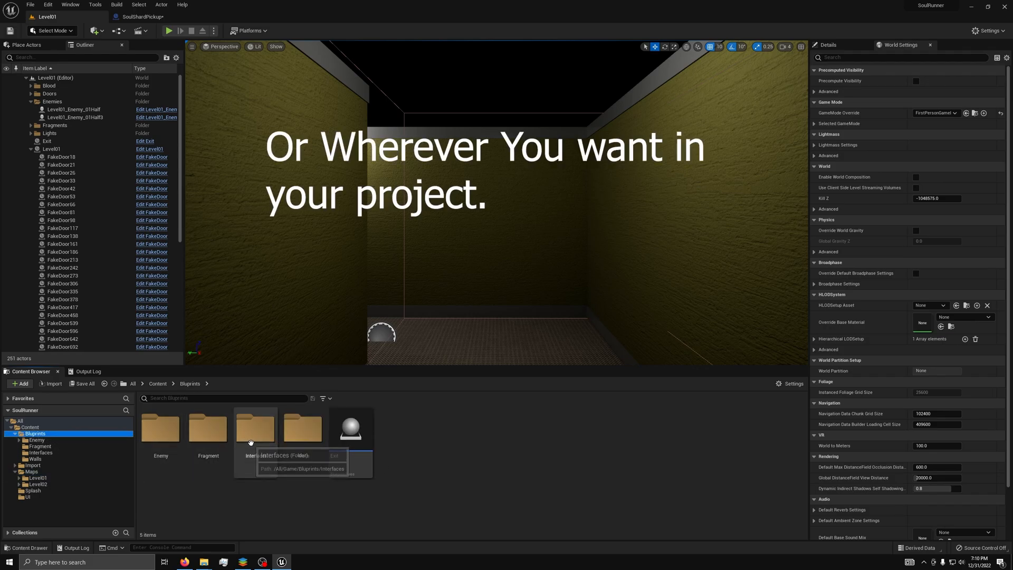
pyautogui.doubleClick(254, 428)
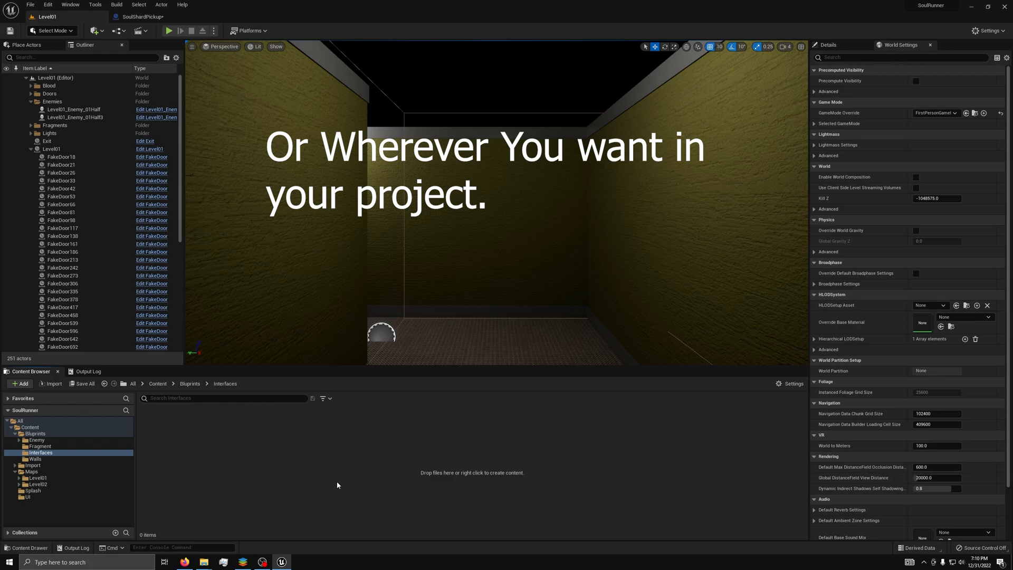
pyautogui.rightClick(335, 484)
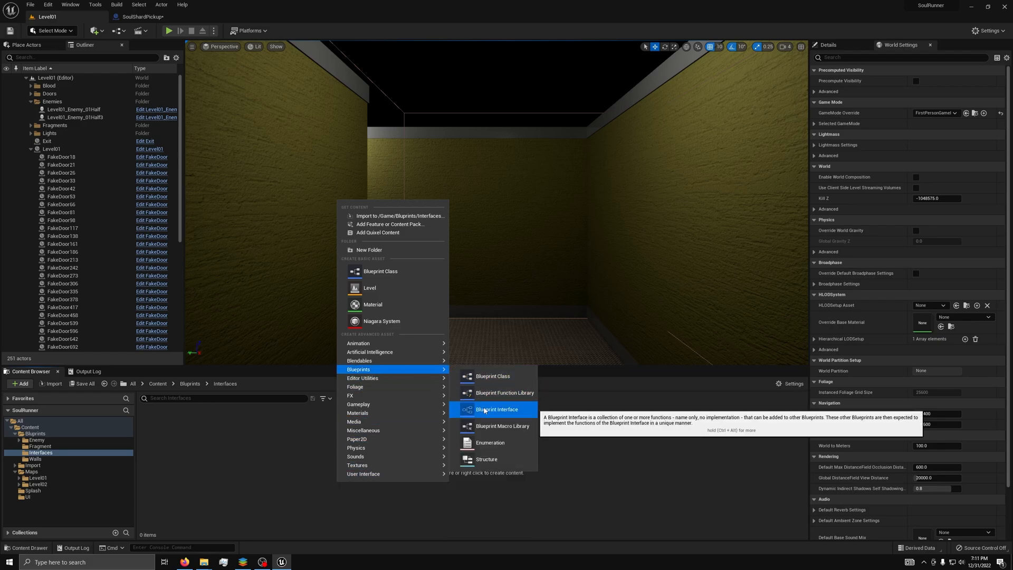
pyautogui.click(496, 409)
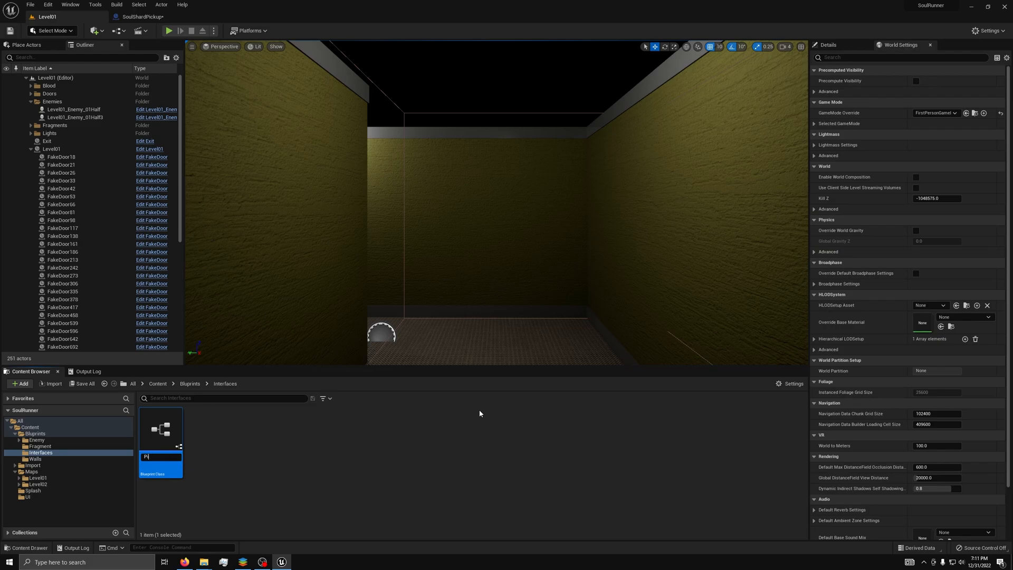
pyautogui.write('ickup')
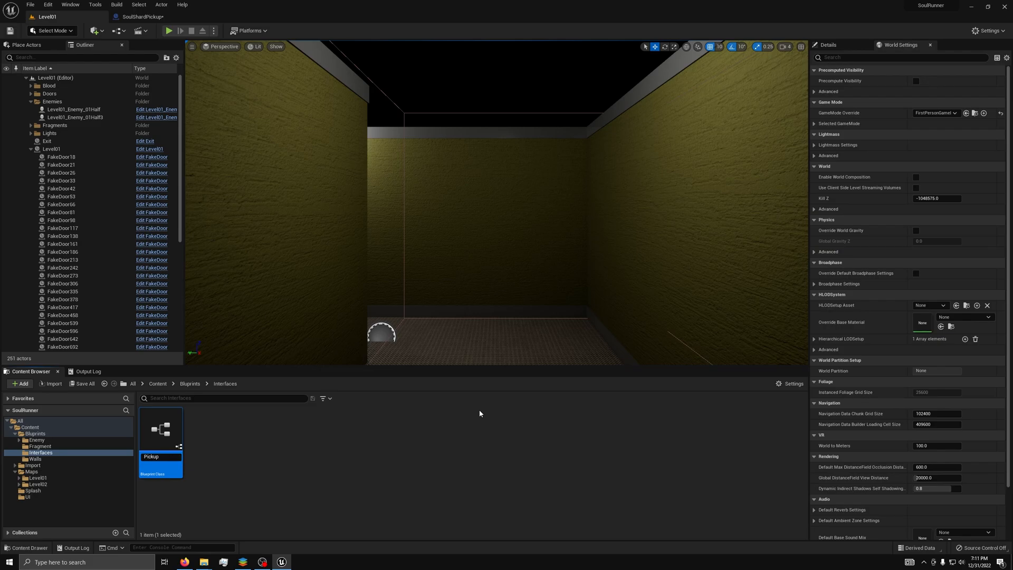
pyautogui.moveTo(161, 430)
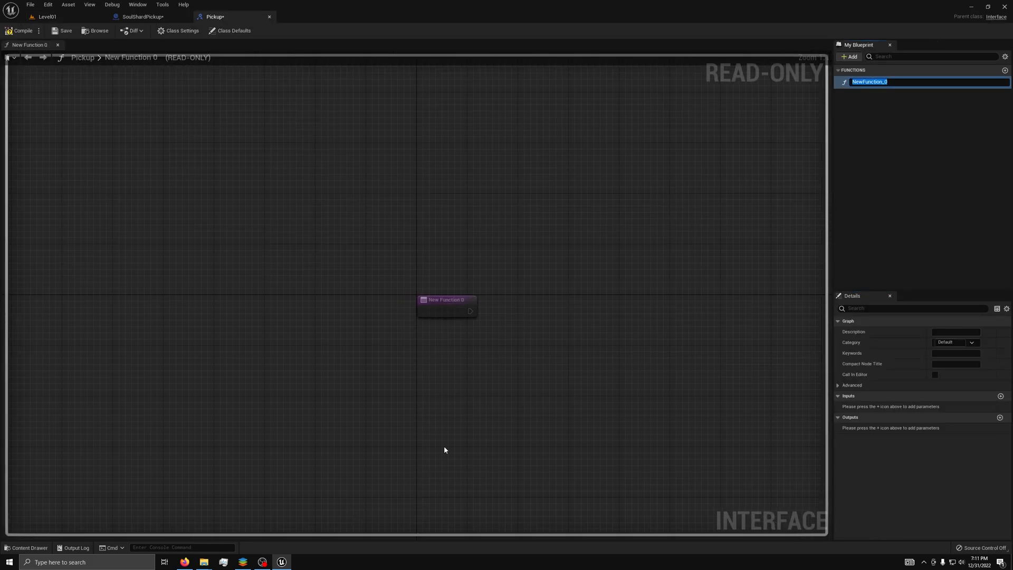
pyautogui.moveTo(479, 428)
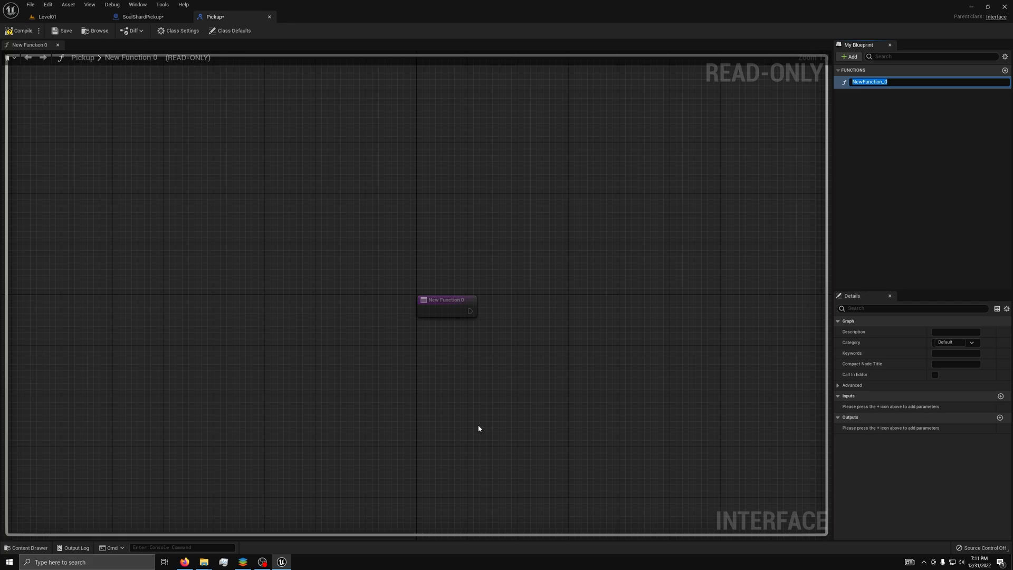
pyautogui.moveTo(718, 85)
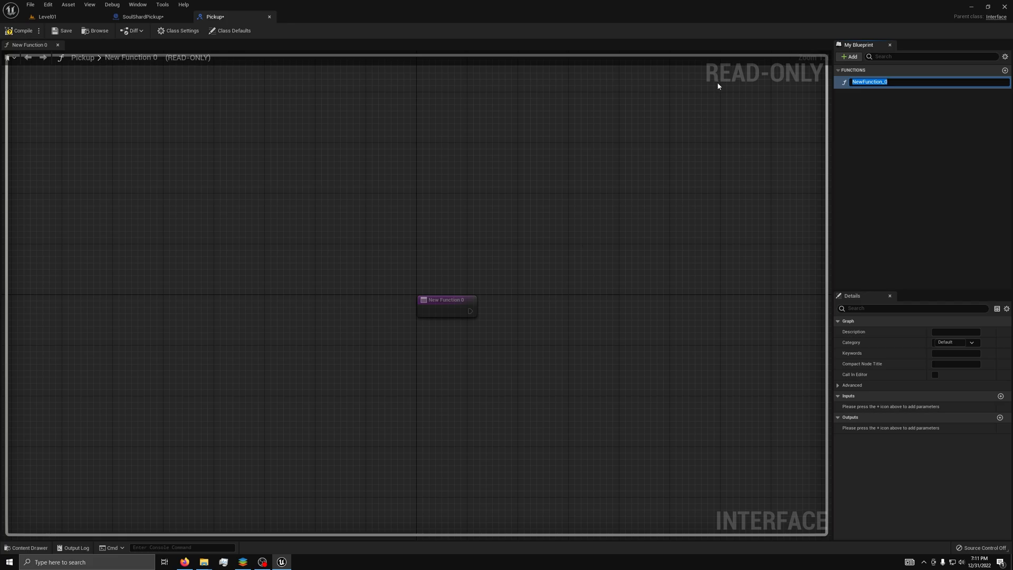
pyautogui.moveTo(813, 88)
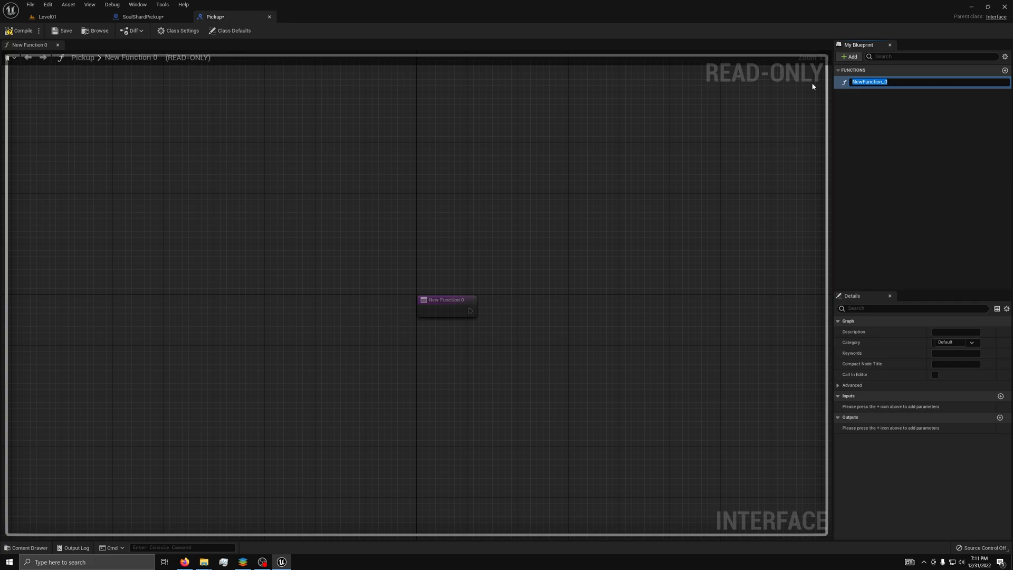
pyautogui.moveTo(769, 103)
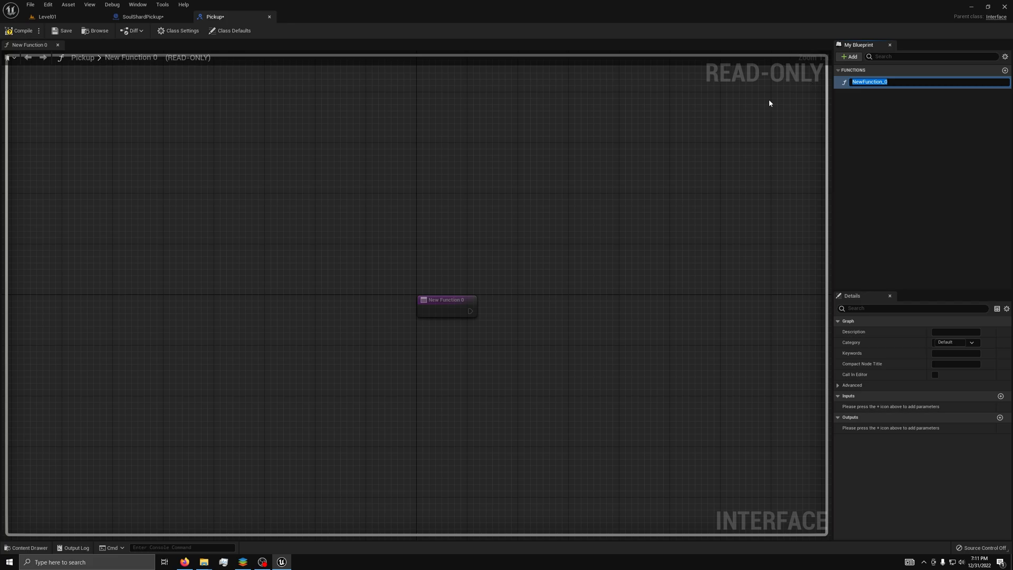
pyautogui.moveTo(869, 81)
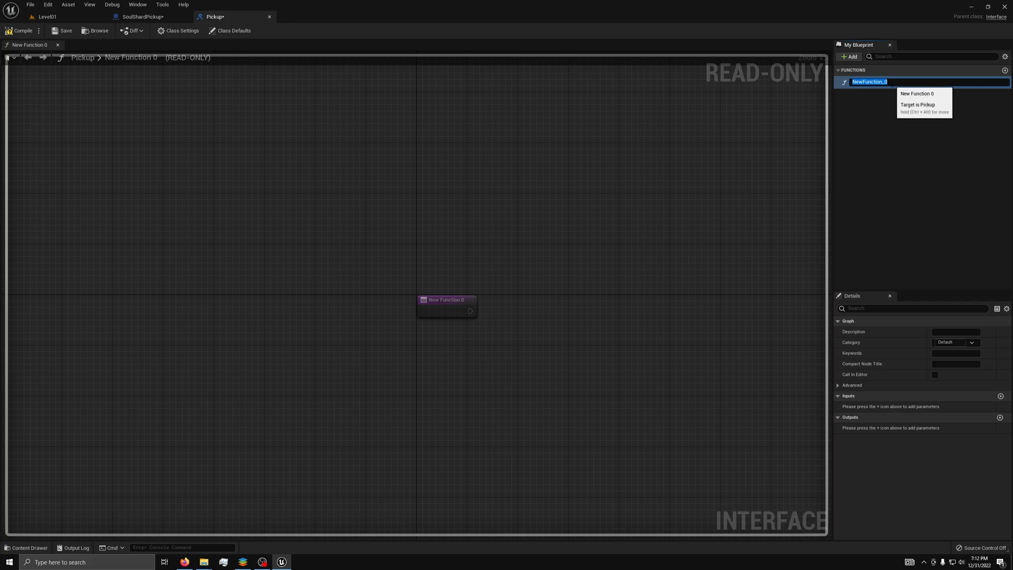
# - Name the interface function Pickup with an Object-reference input PickupObject, and save
pyautogui.write('Pickup')
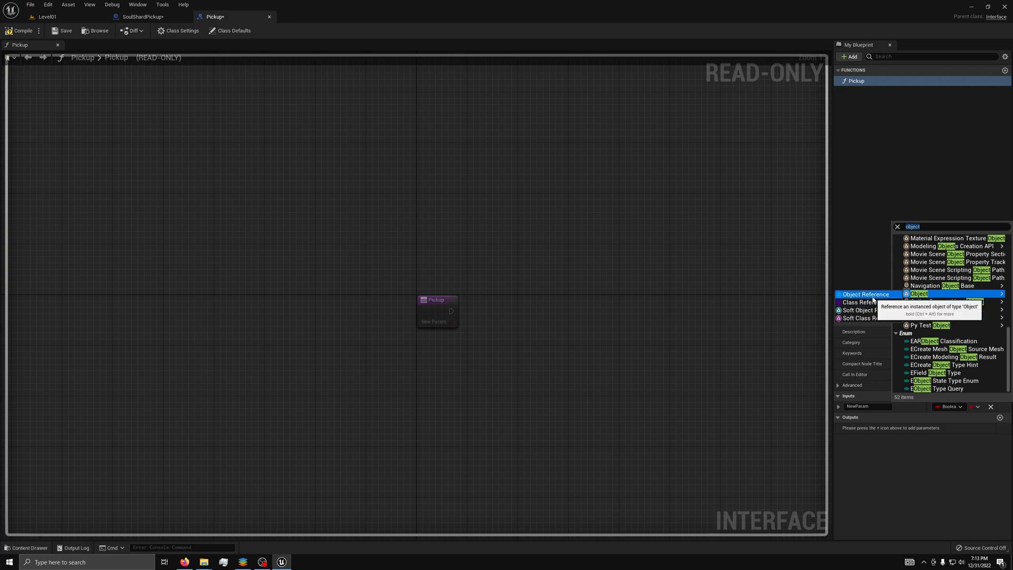
pyautogui.click(919, 295)
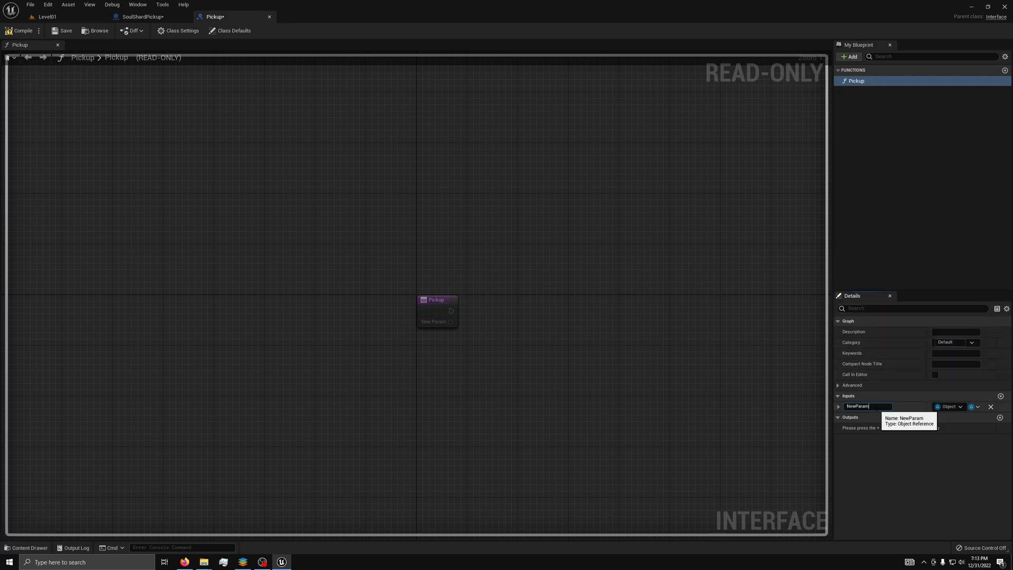
pyautogui.write('Pickup')
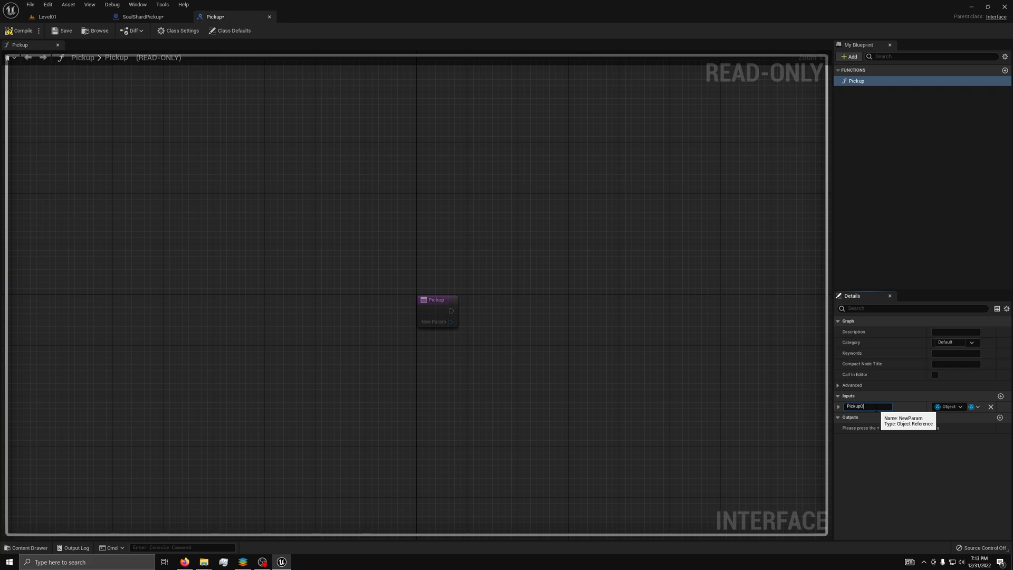
pyautogui.write('Object')
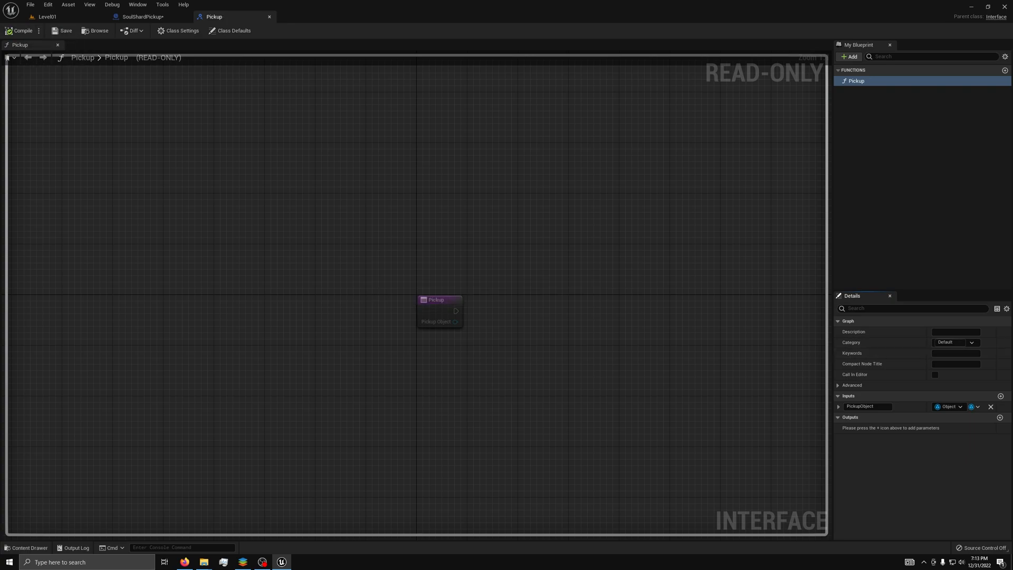
pyautogui.click(47, 16)
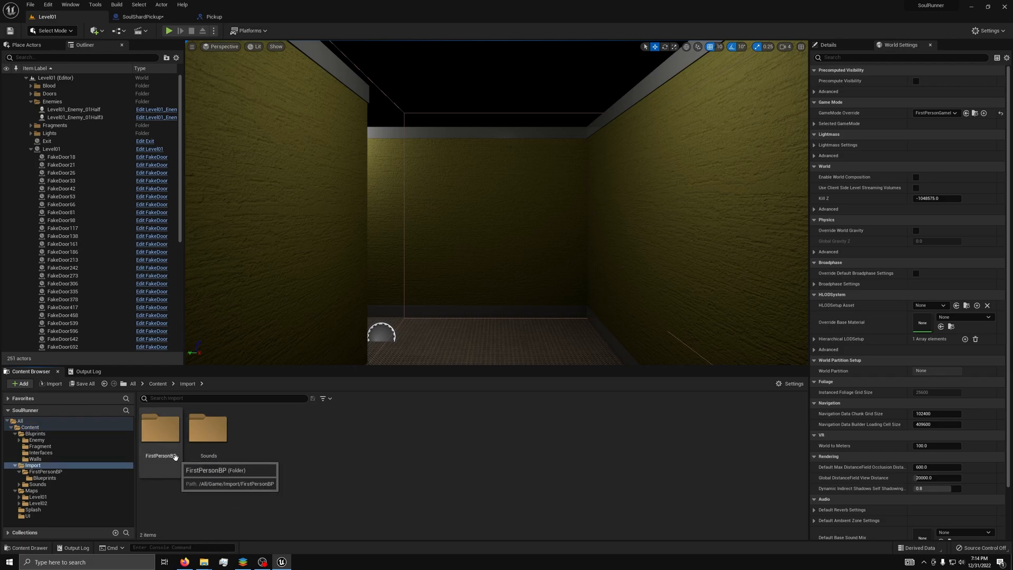
# - Browse Import/FirstPersonBP/Blueprints and open the FirstPersonCharacter blueprint
pyautogui.doubleClick(159, 429)
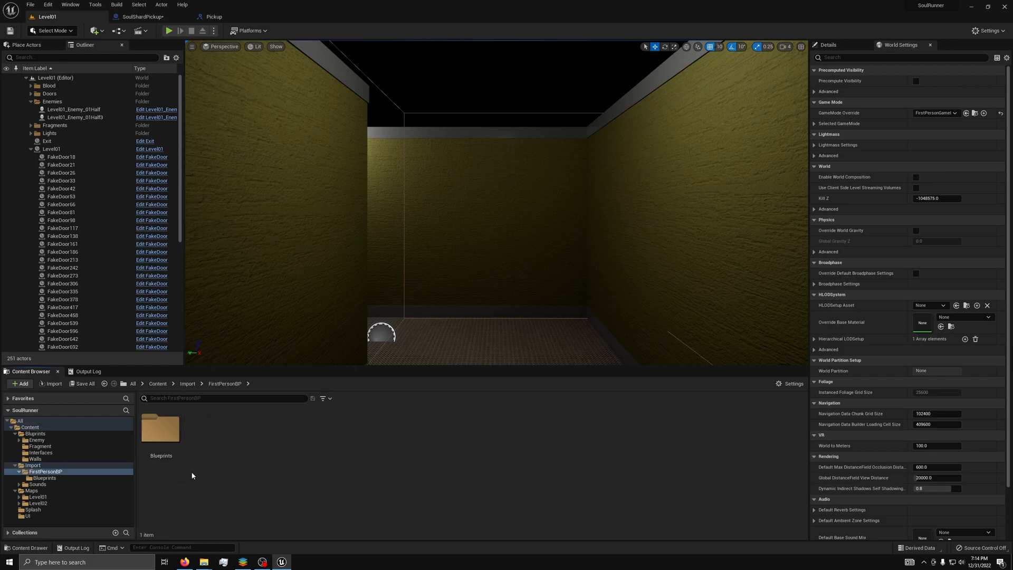
pyautogui.doubleClick(159, 429)
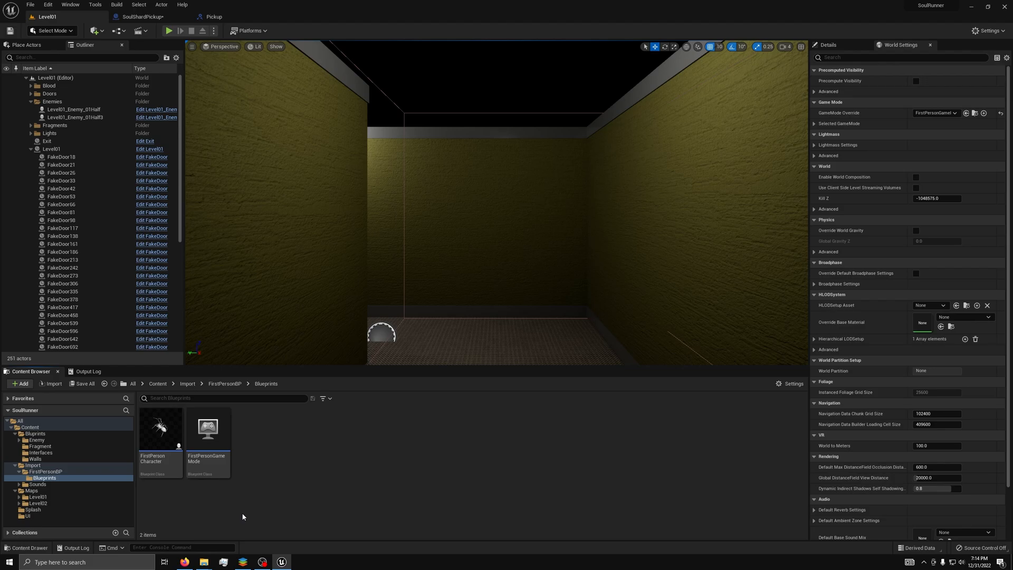
pyautogui.click(160, 429)
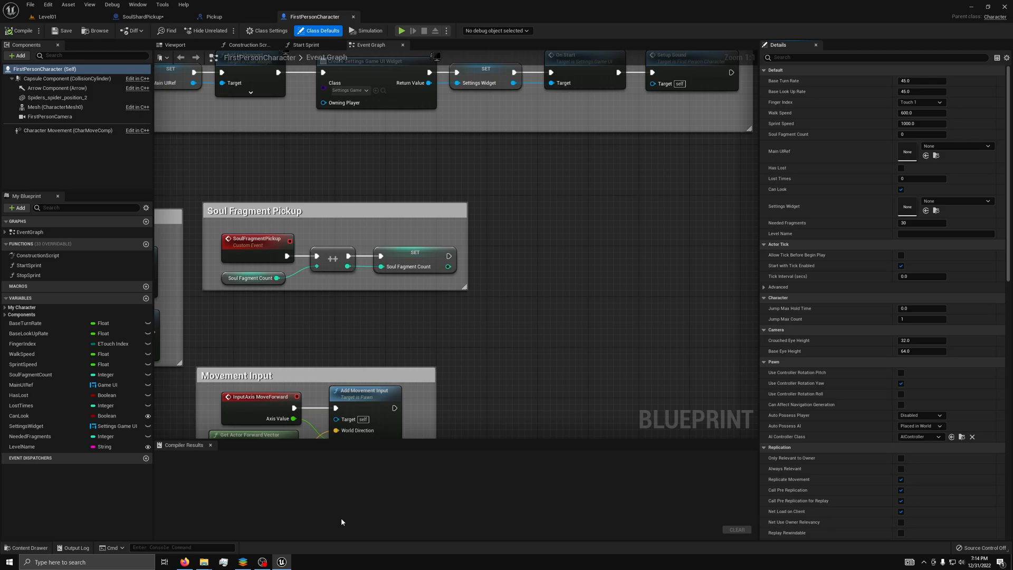
pyautogui.moveTo(517, 321)
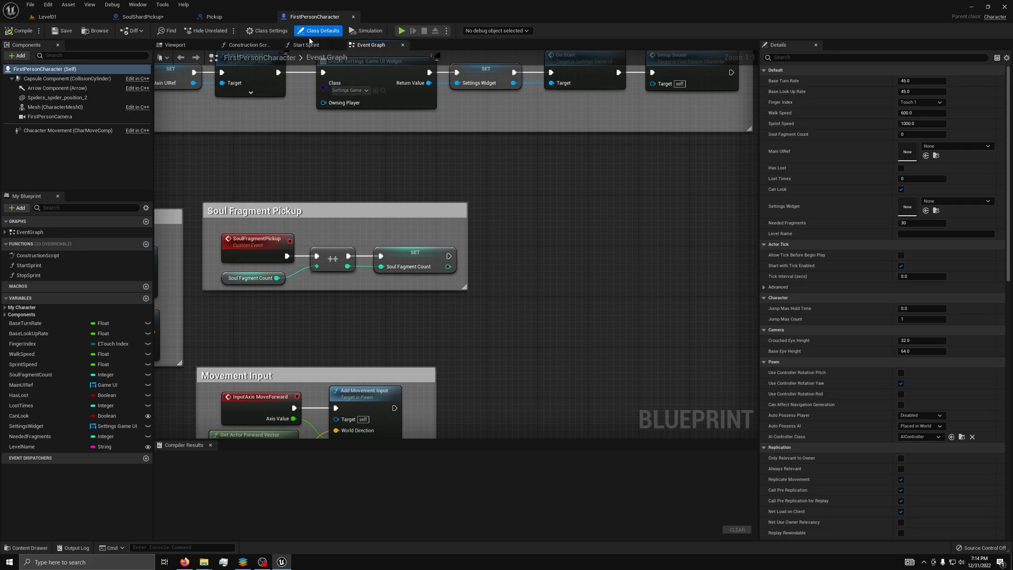
# - Add Pickup to FirstPersonCharacter's Implemented Interfaces in Class Settings and compile
pyautogui.click(268, 30)
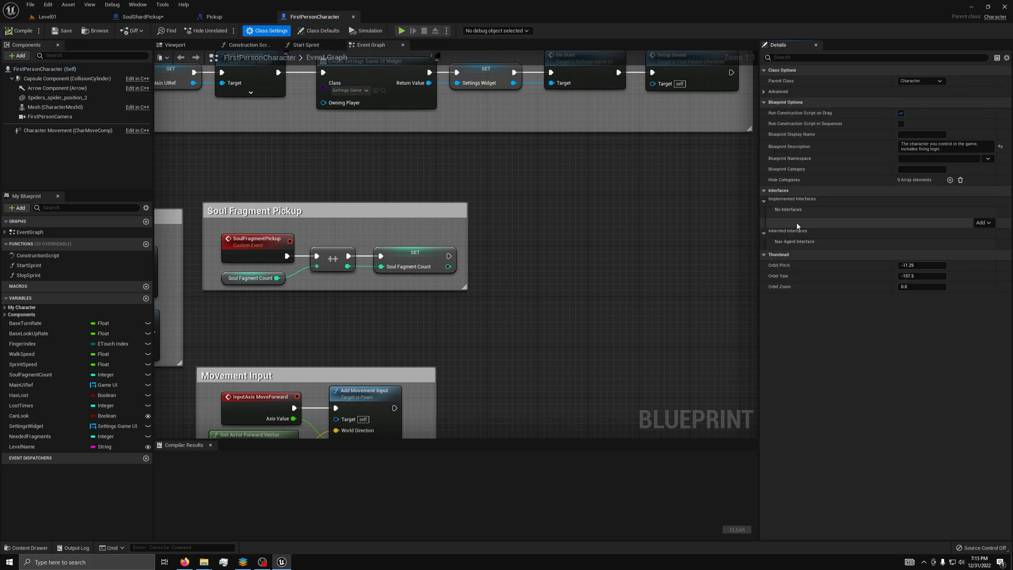
pyautogui.moveTo(957, 222)
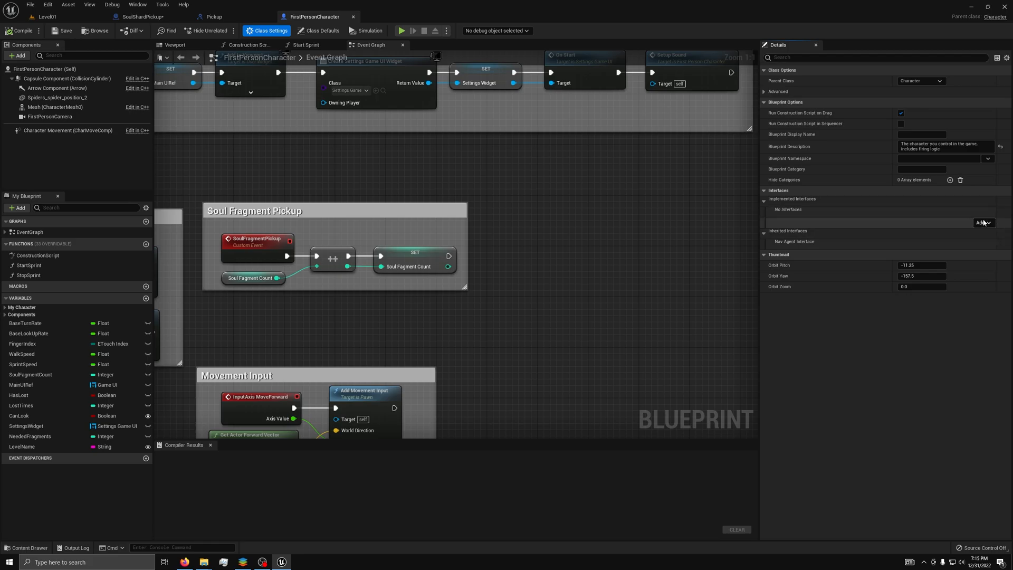
pyautogui.click(982, 222)
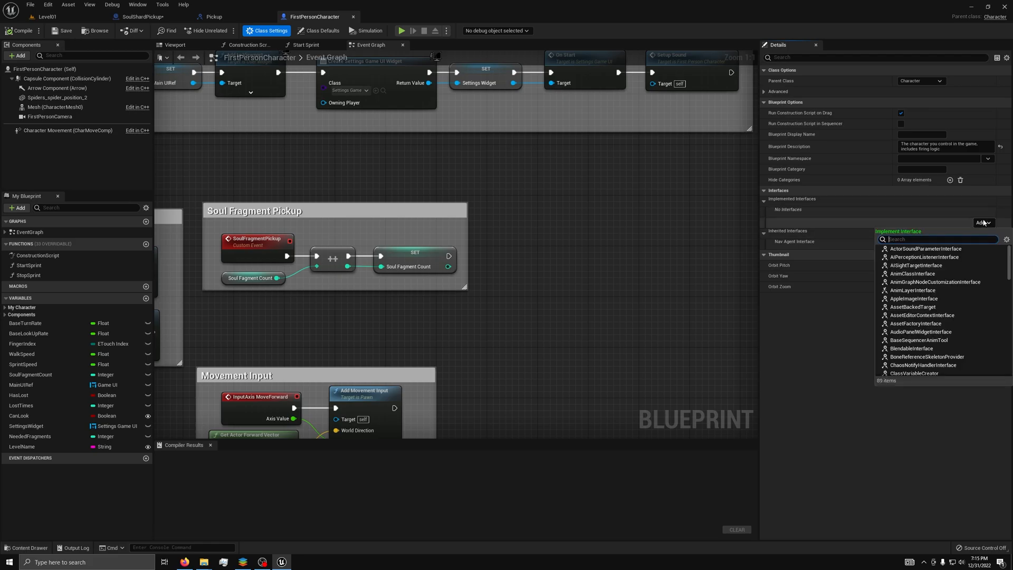
pyautogui.write('pickup')
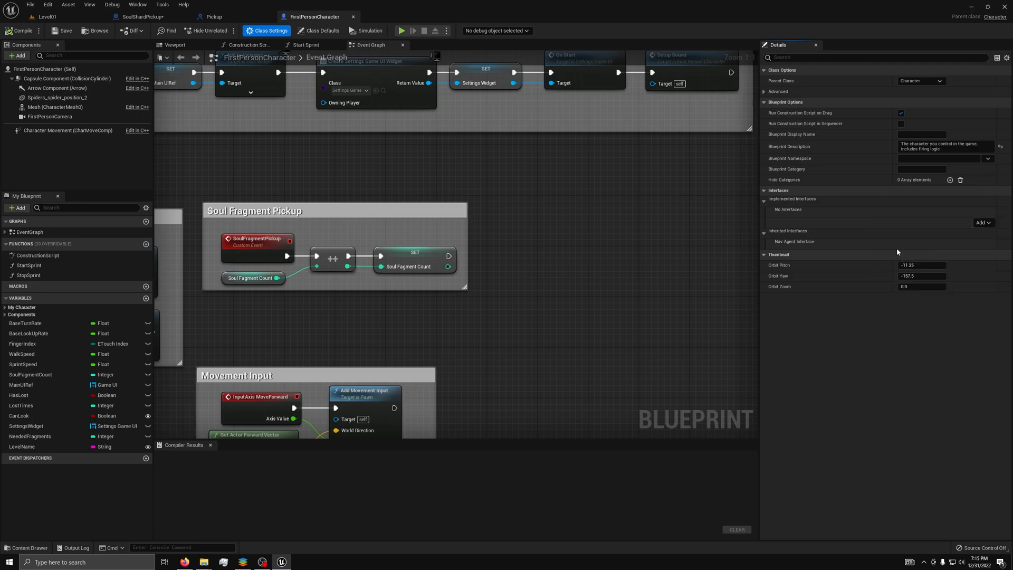
pyautogui.click(984, 223)
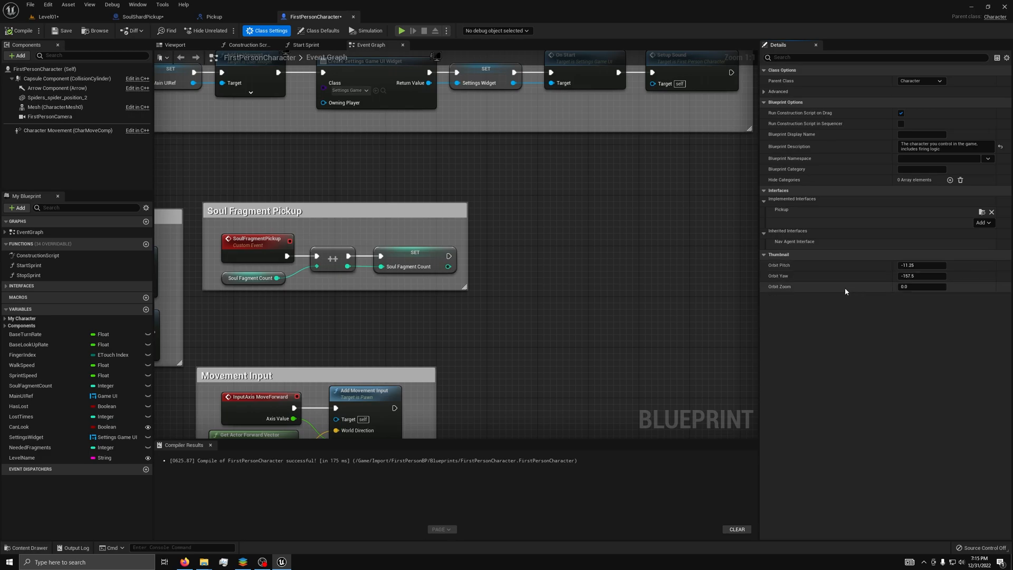
pyautogui.click(46, 15)
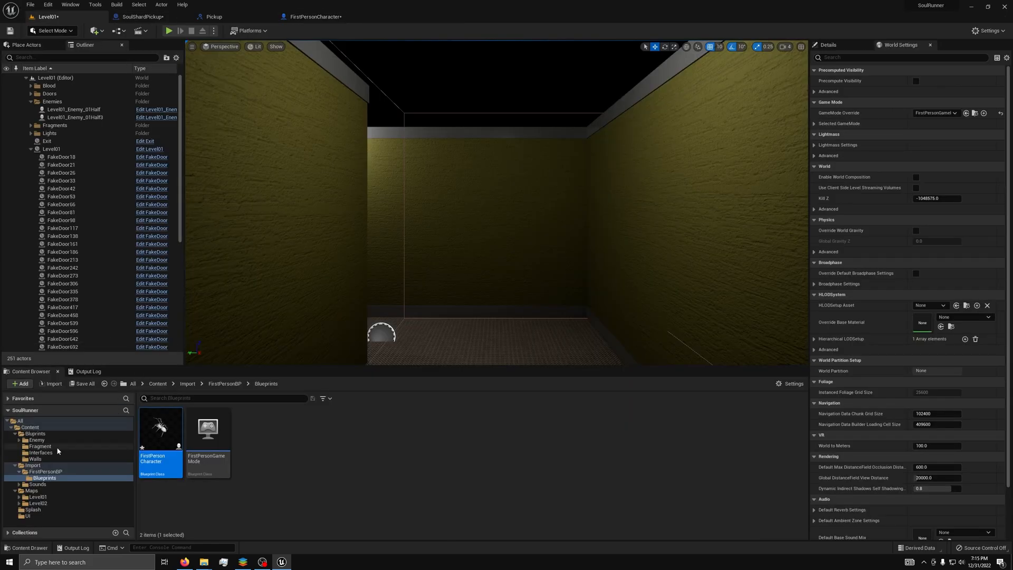
# - Add Pickup to SoulShardPickup's Implemented Interfaces via Class Settings
pyautogui.click(35, 434)
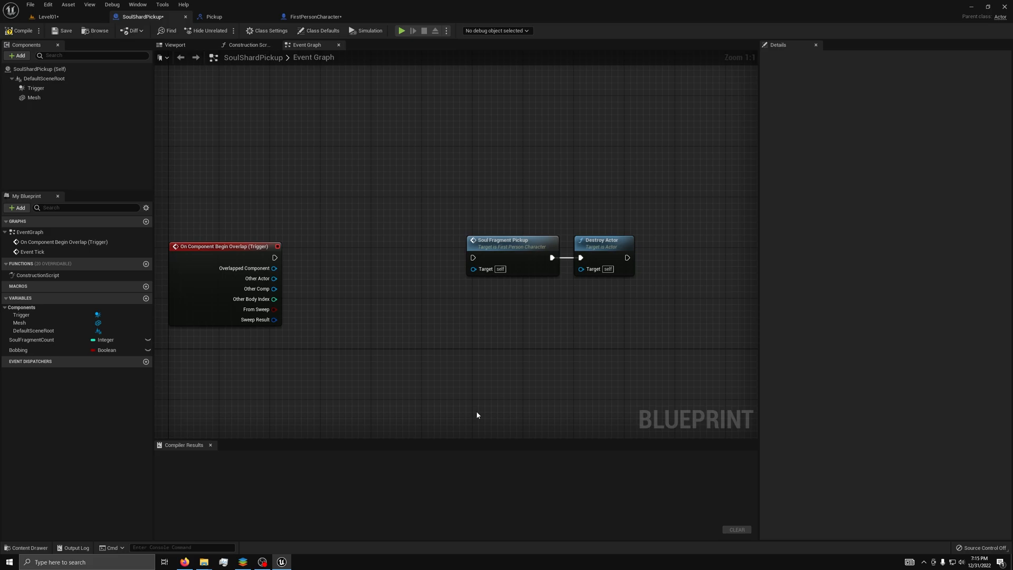
pyautogui.click(266, 31)
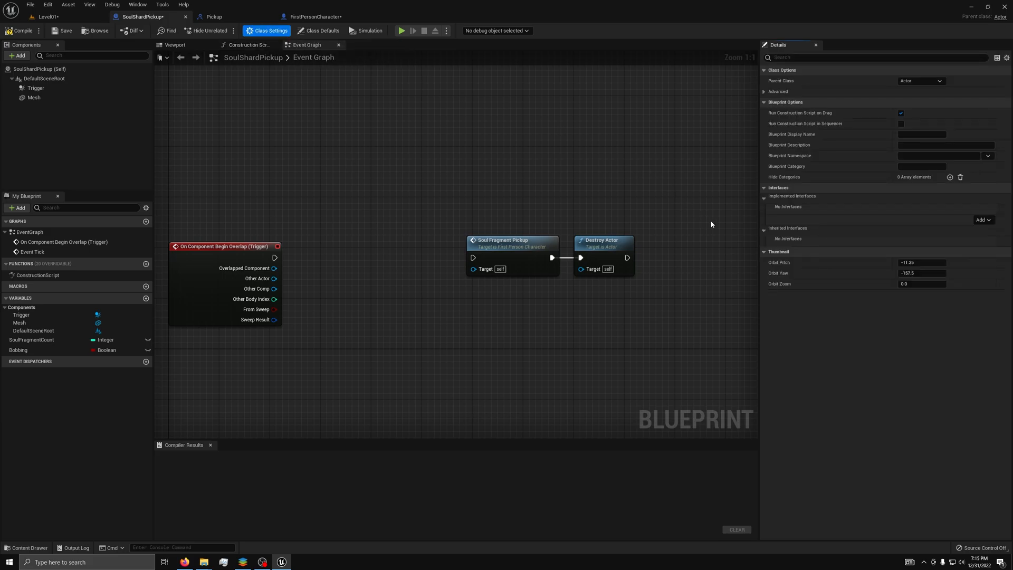
pyautogui.click(983, 220)
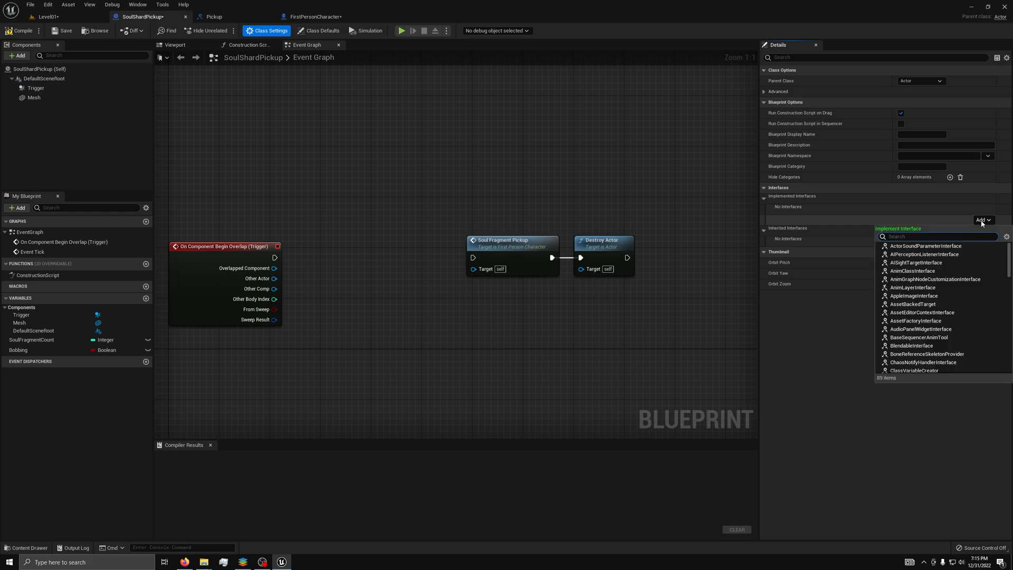
pyautogui.write('pickup')
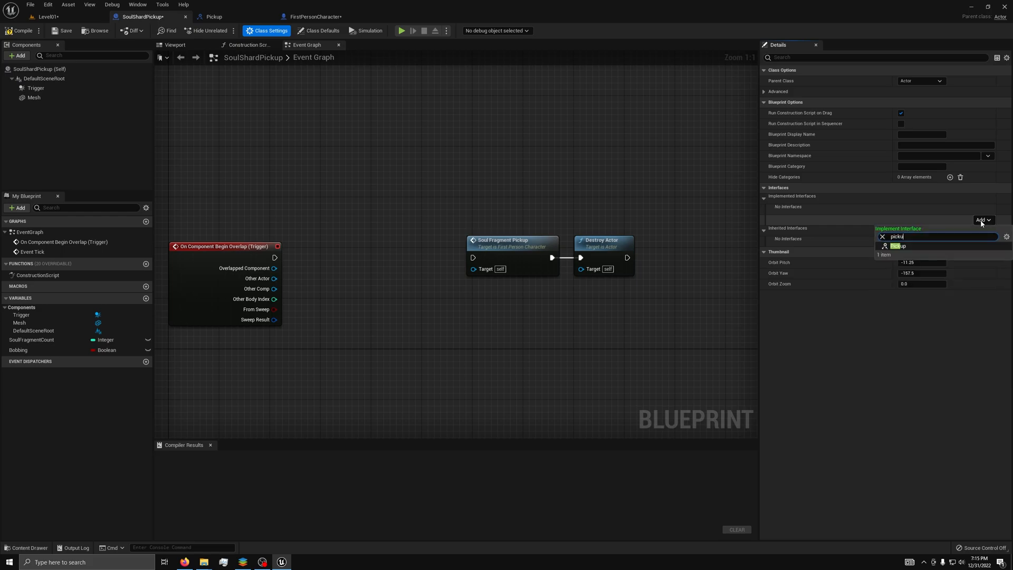
pyautogui.click(898, 246)
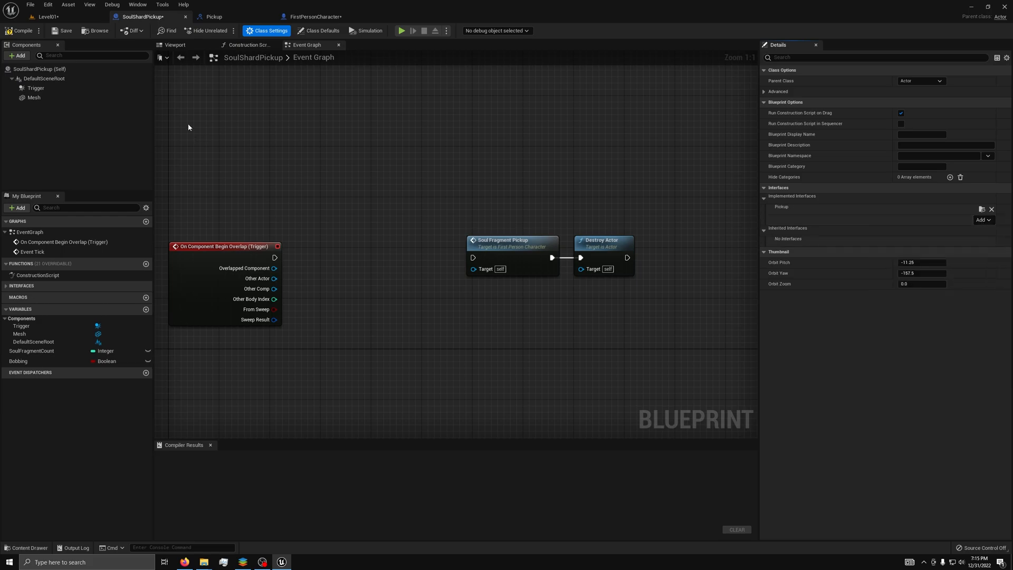
# - Compile and save the SoulShardPickup blueprint
pyautogui.click(64, 31)
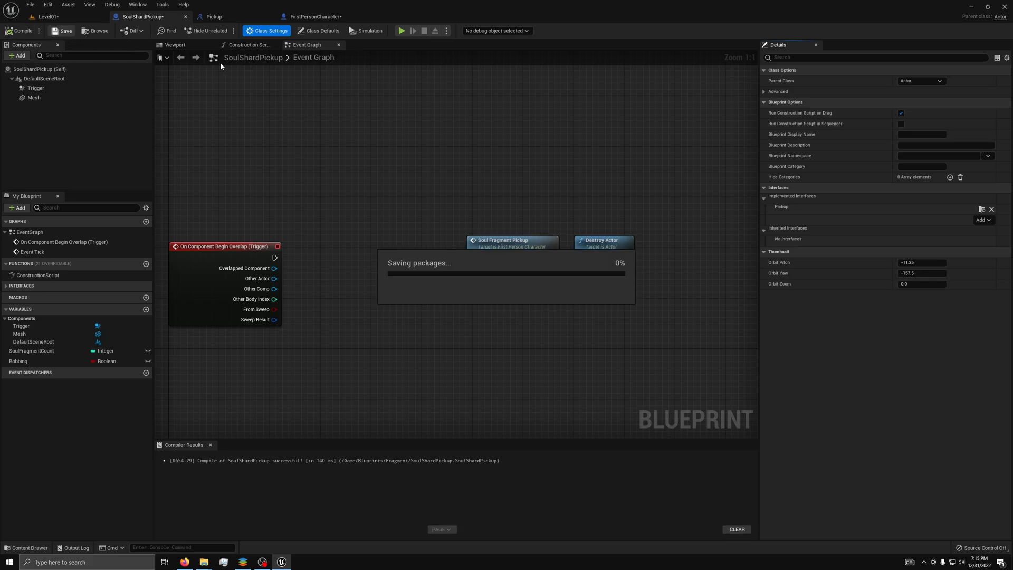
pyautogui.click(312, 16)
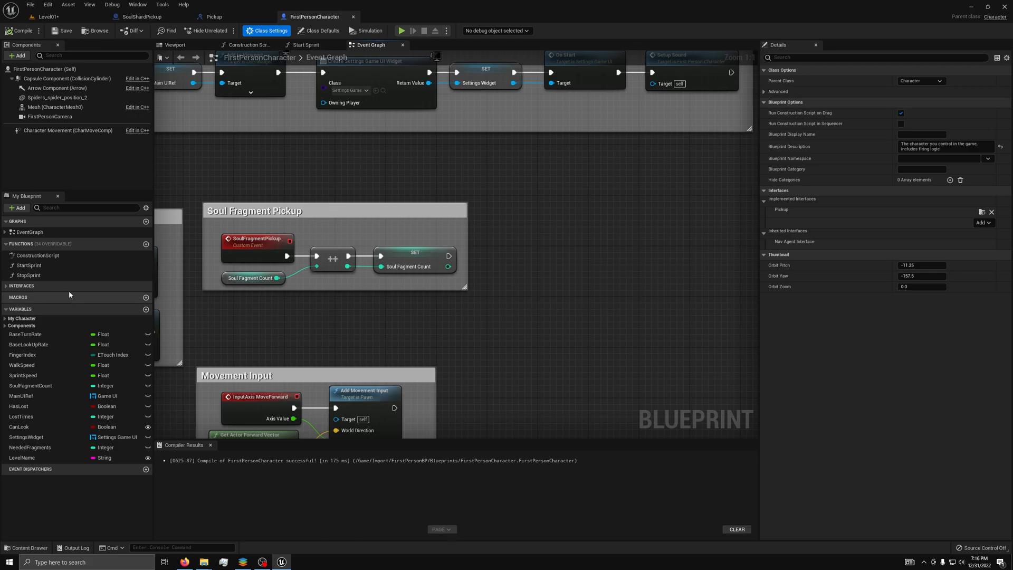
# - Handle Event Pickup with a Branch on PickupObject == SoulShardPickup before incrementing Soul Fragment Count
pyautogui.click(21, 286)
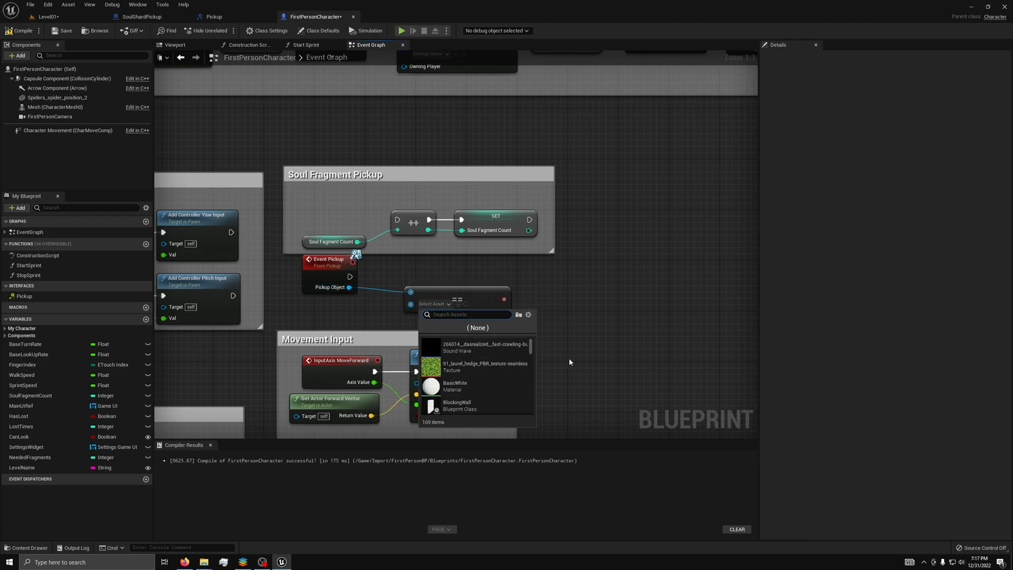
pyautogui.write('sole')
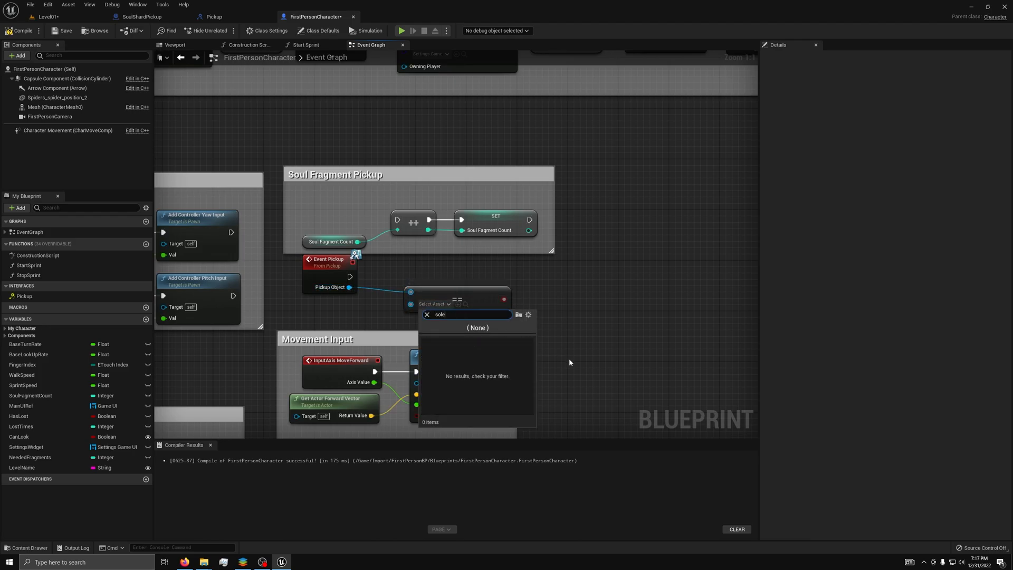
pyautogui.write('soul')
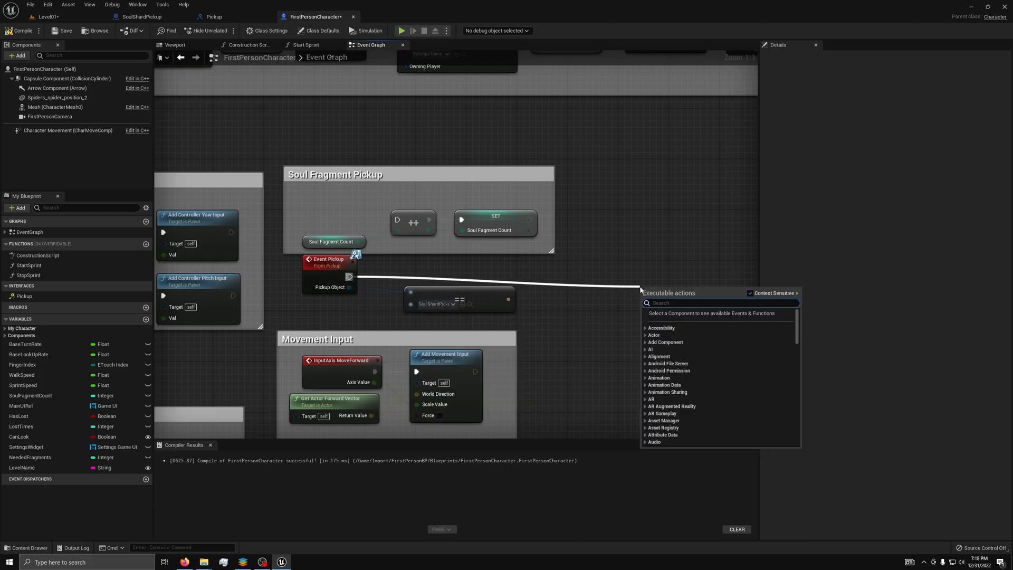
pyautogui.write('branch')
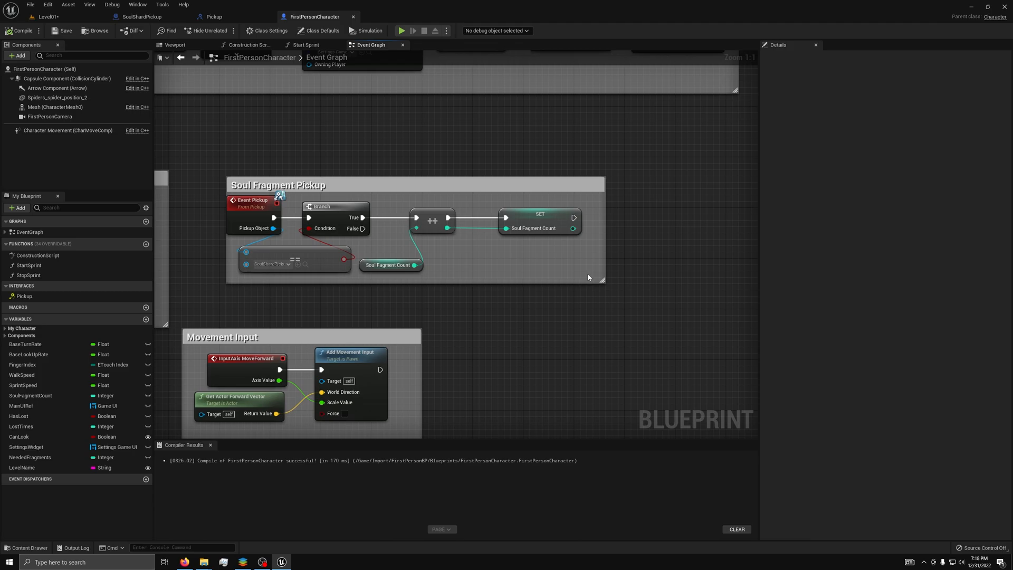
pyautogui.moveTo(295, 244)
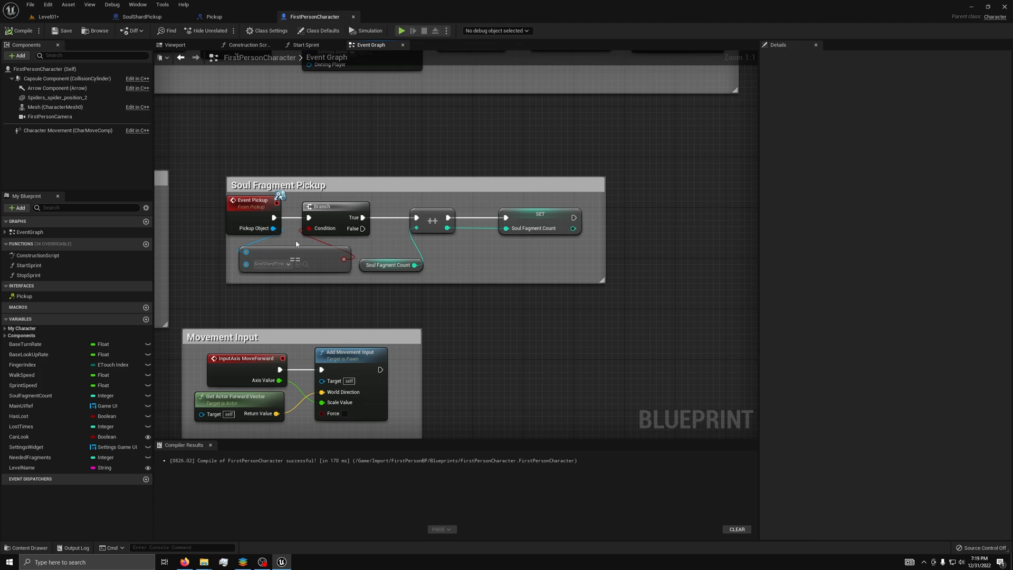
# - Replace the old call with Pickup(SoulShardPickup) on the overlapping actor before Destroy Actor, and compile
pyautogui.click(144, 16)
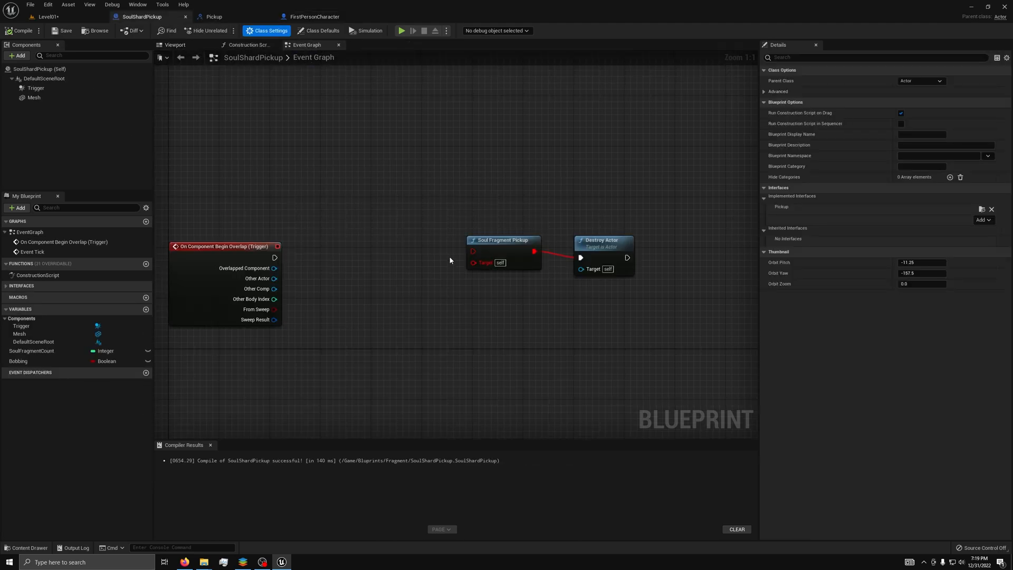
pyautogui.moveTo(423, 330)
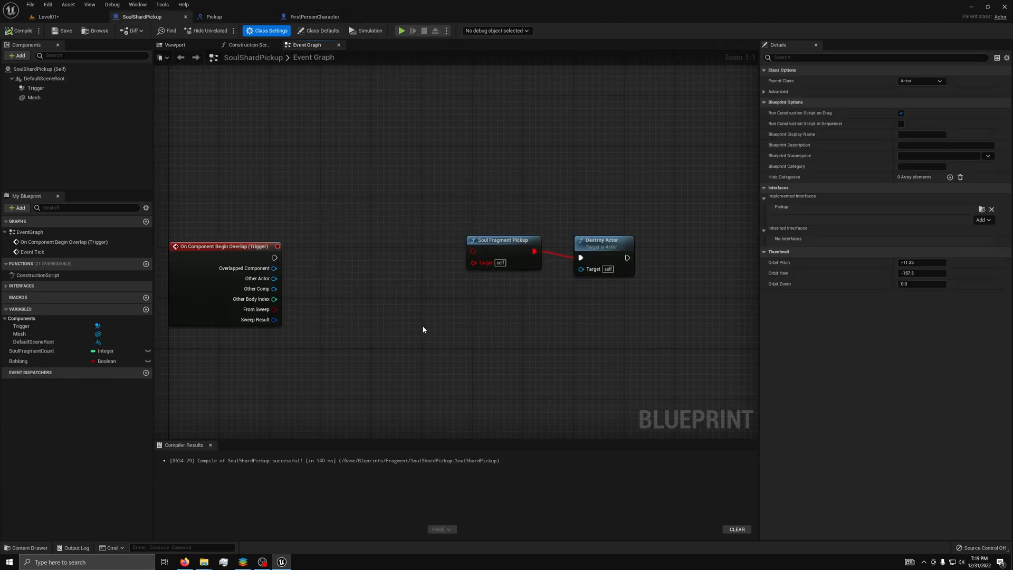
pyautogui.moveTo(444, 312)
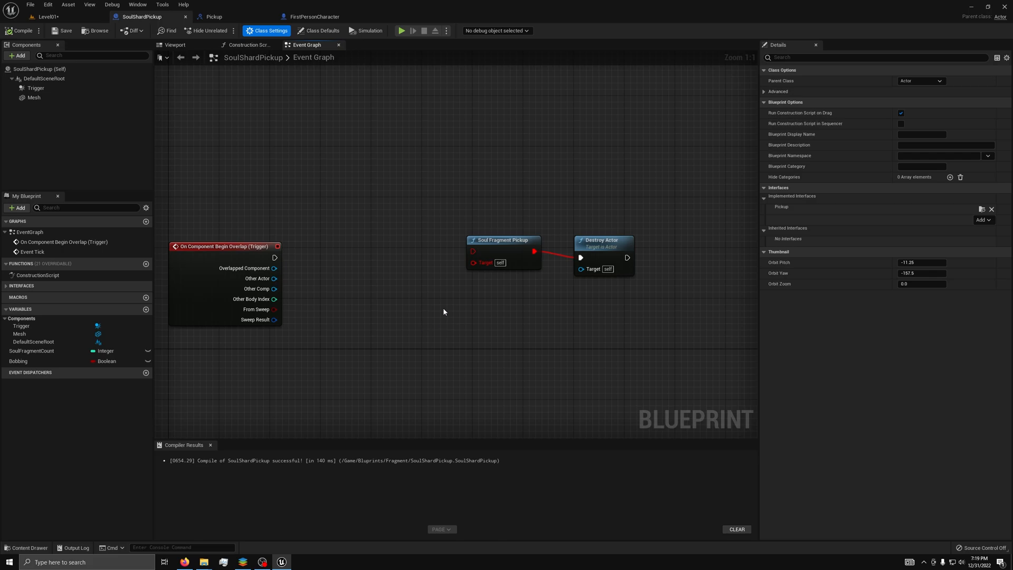
pyautogui.press('Delete')
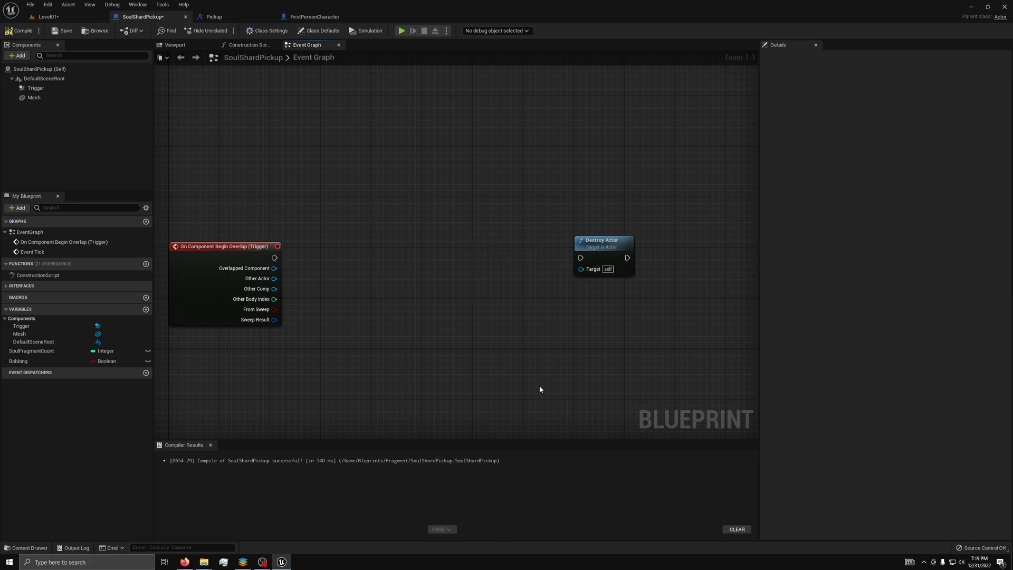
pyautogui.moveTo(263, 348)
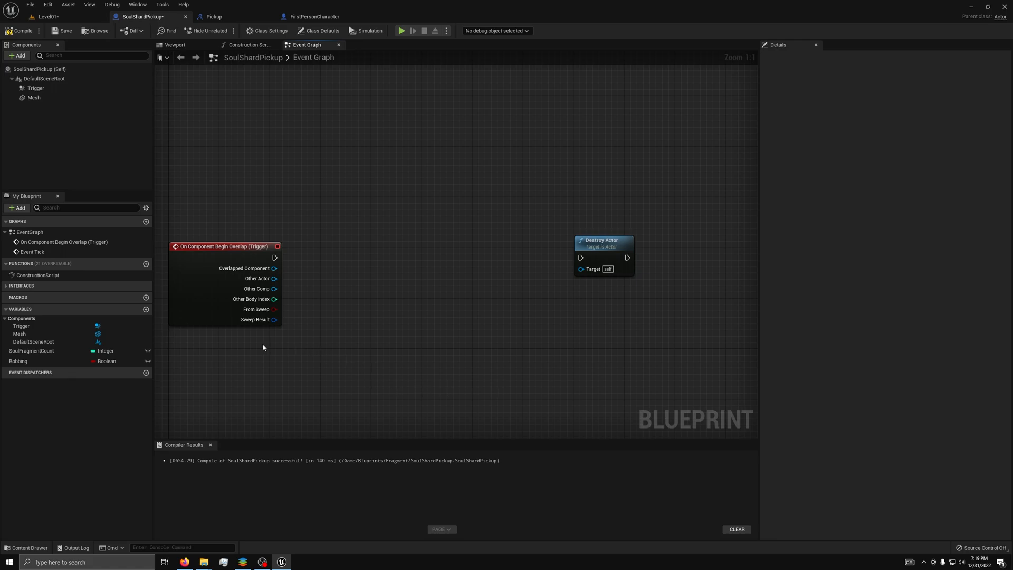
pyautogui.moveTo(271, 284)
pyautogui.write('pick')
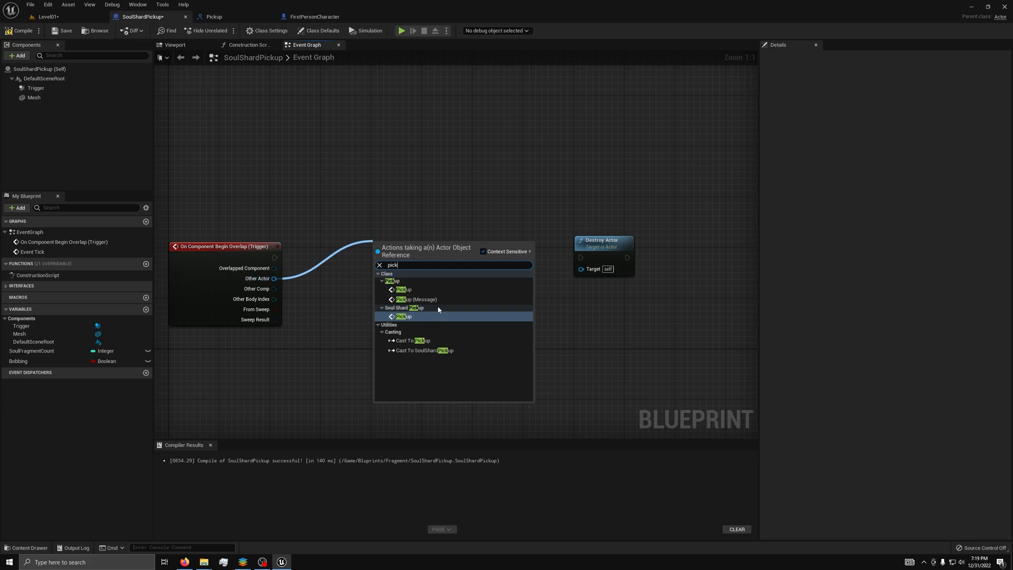
pyautogui.click(401, 315)
pyautogui.write('sou')
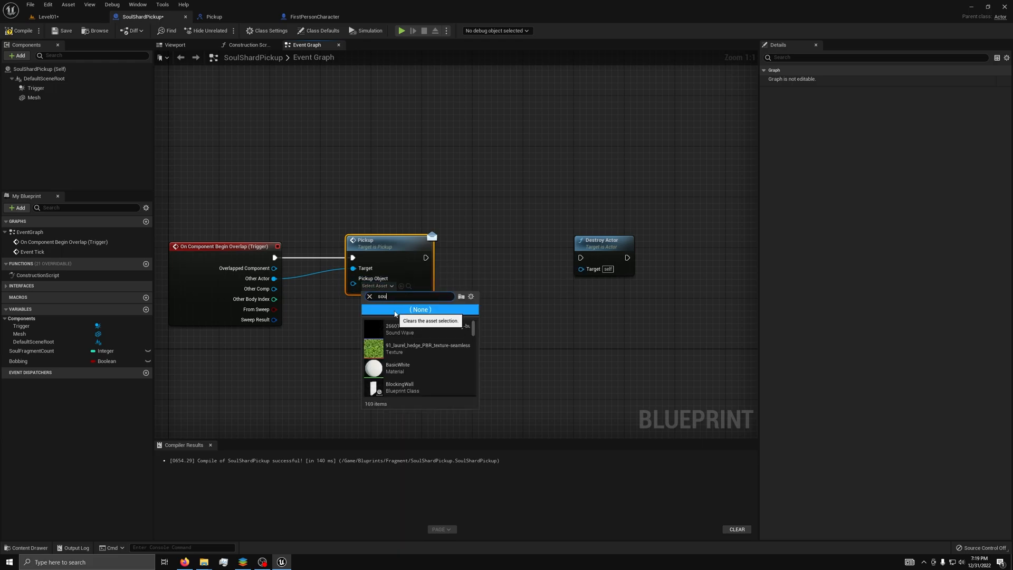
pyautogui.write('l')
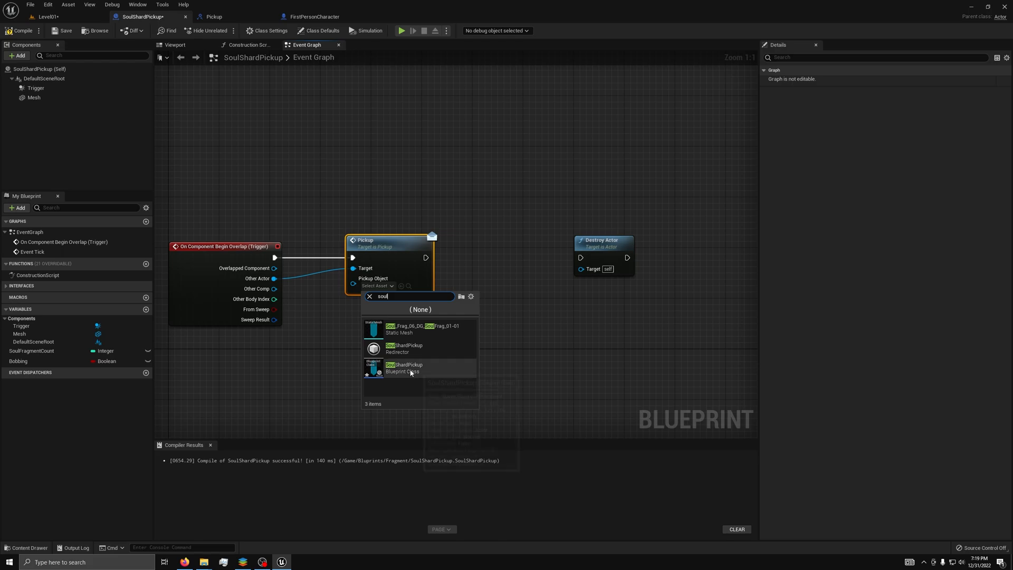
pyautogui.click(403, 367)
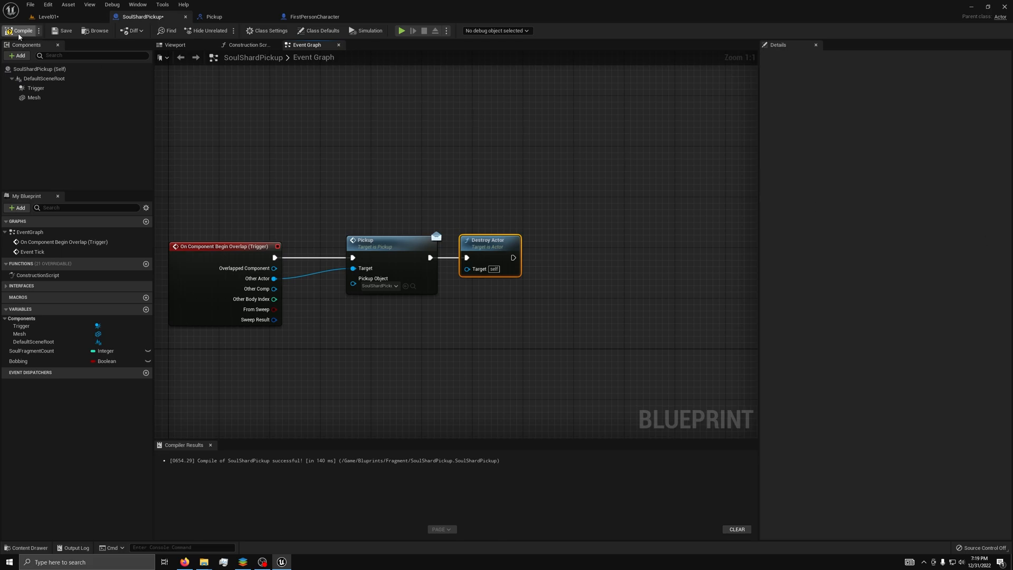
pyautogui.click(45, 16)
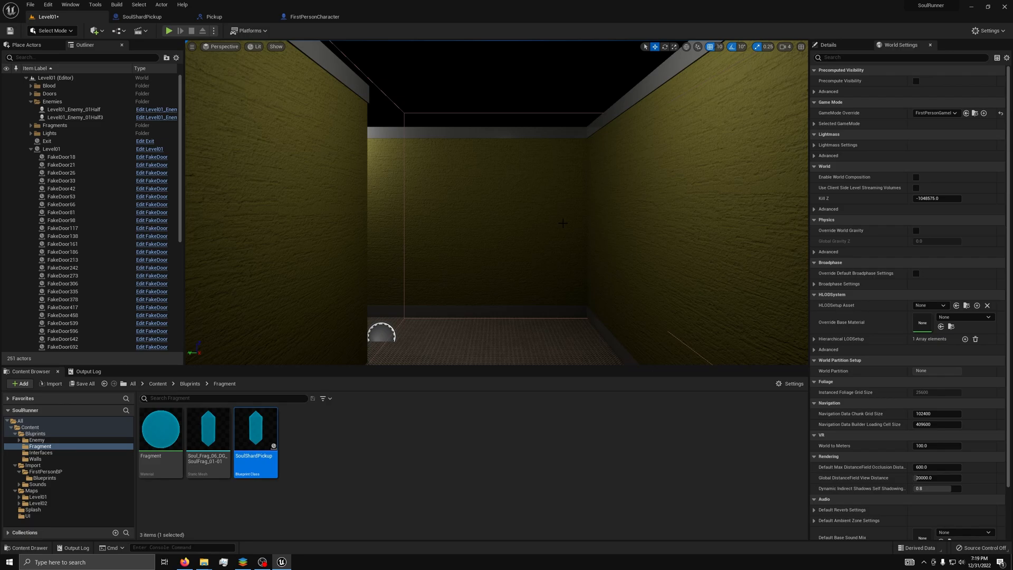
pyautogui.moveTo(168, 30)
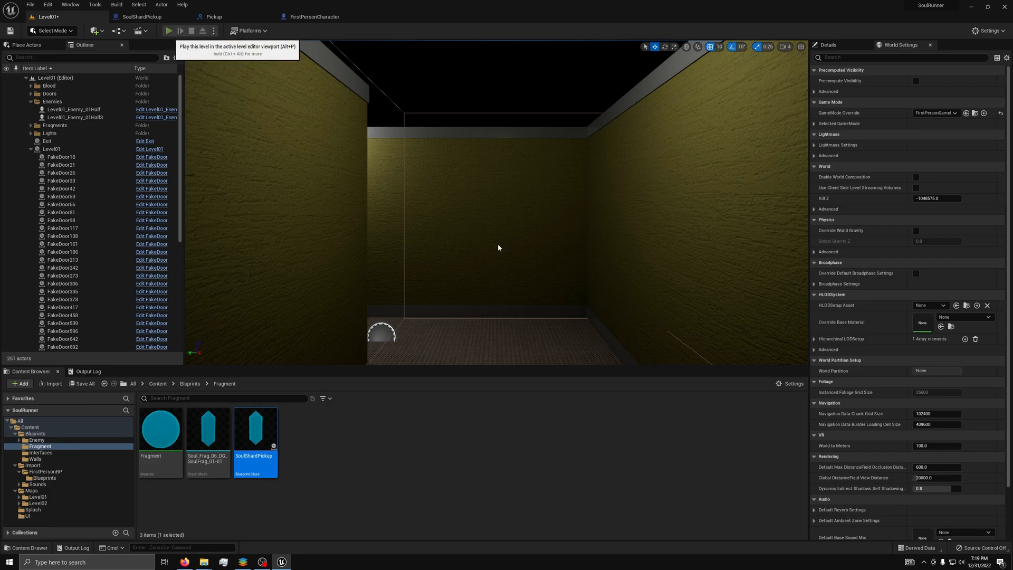
# - Play-test Level01, collect a fragment so the HUD shows 2 of 30, then stop
pyautogui.click(168, 30)
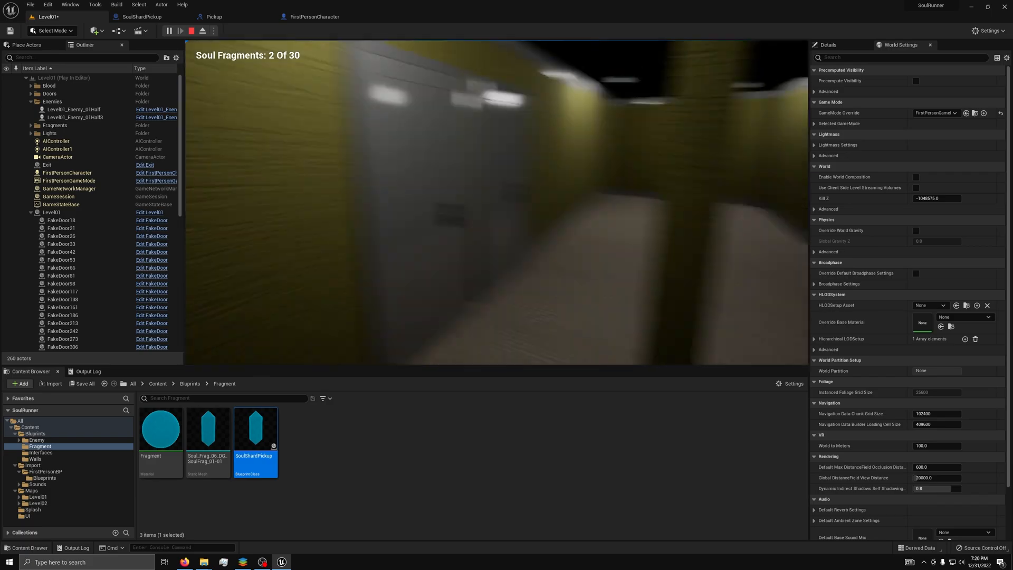
pyautogui.click(203, 30)
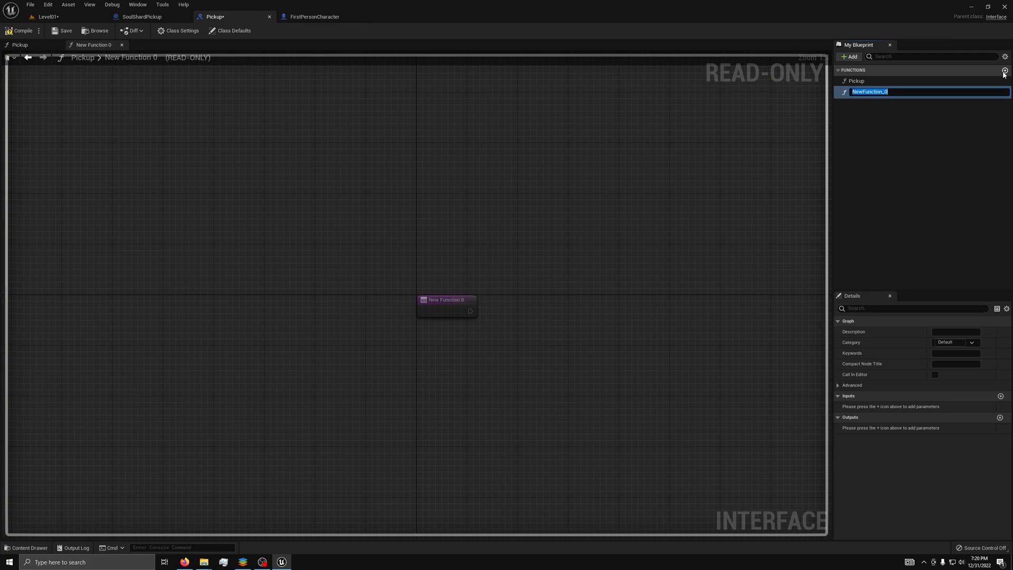
# - Create PrintObject in the Pickup interface with an Object input and a String output named Name
pyautogui.write('PrintObject')
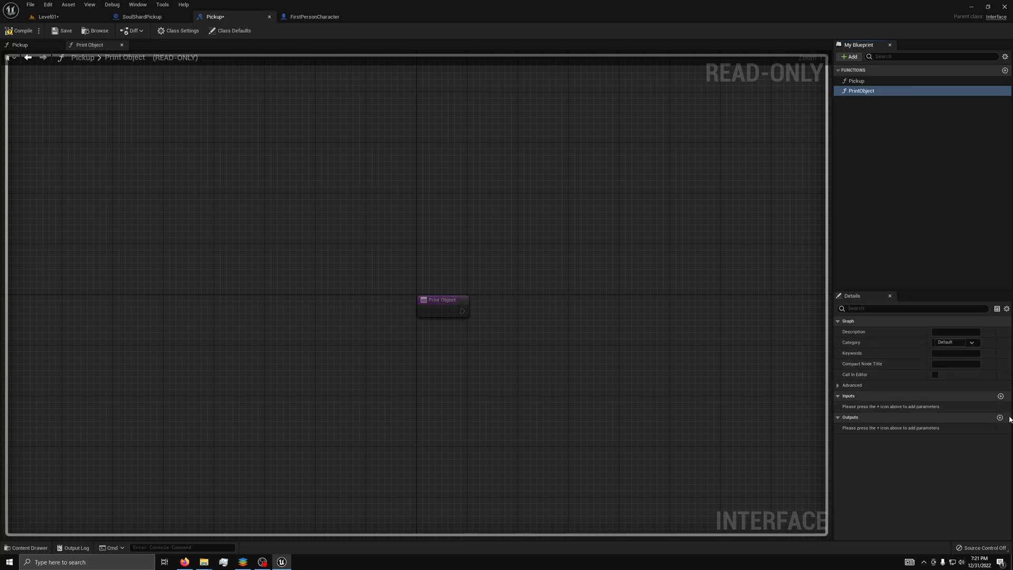
pyautogui.click(1000, 396)
pyautogui.write('Object')
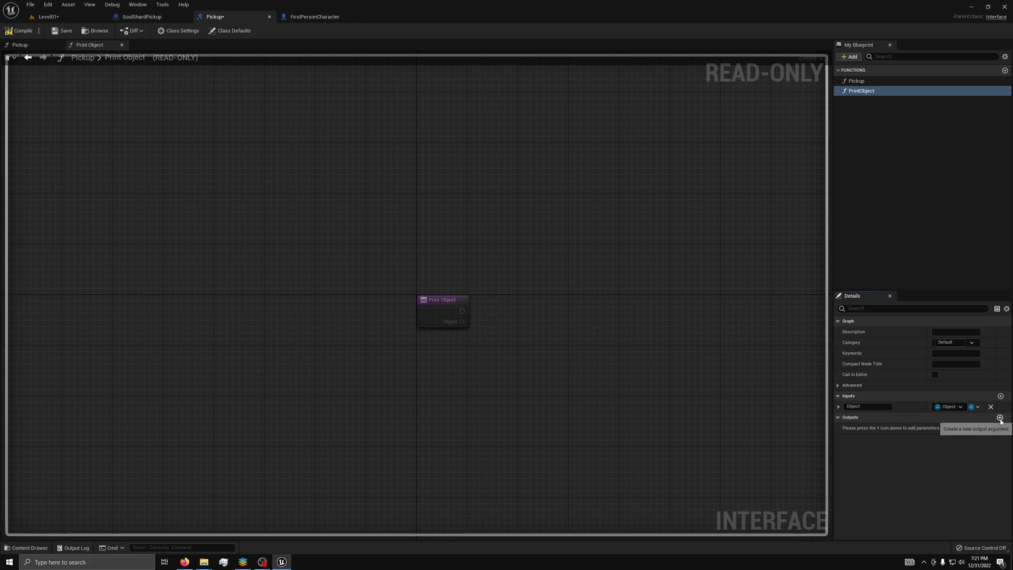
pyautogui.click(1000, 417)
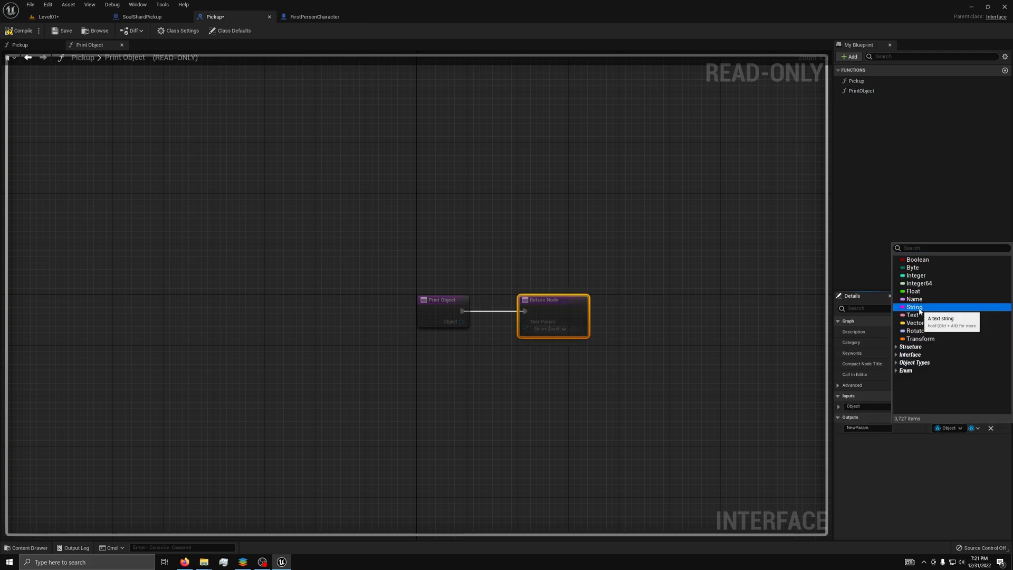
pyautogui.click(914, 307)
pyautogui.write('Name')
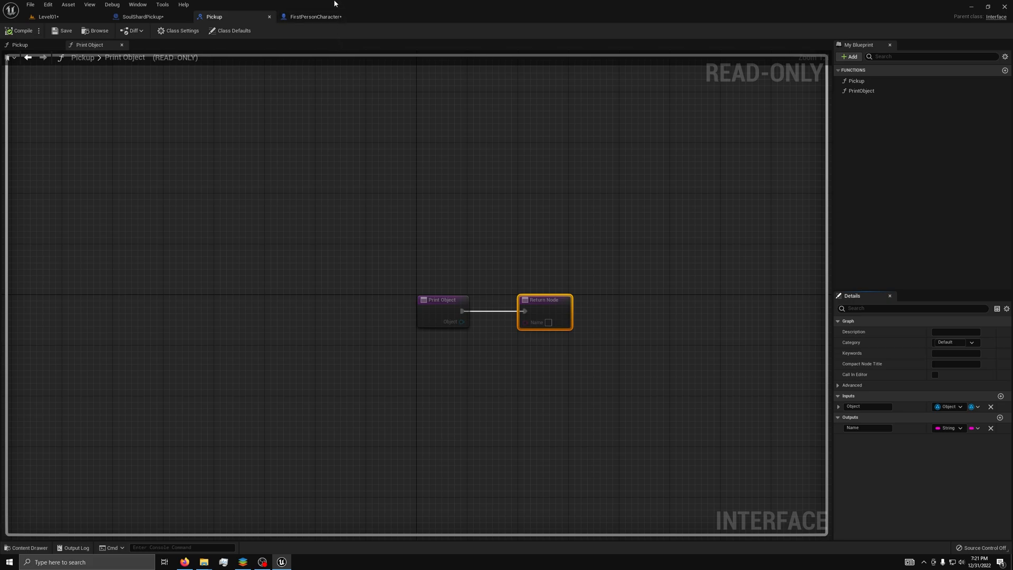
pyautogui.click(312, 16)
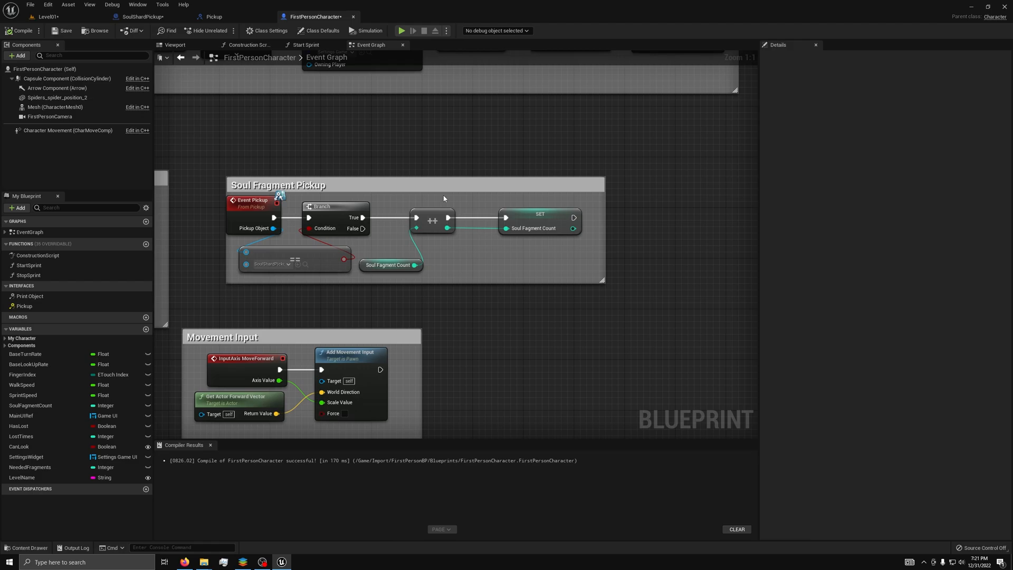
# - Implement Print Object in FirstPersonCharacter by routing the Object through Get Object Name into Name
pyautogui.click(30, 296)
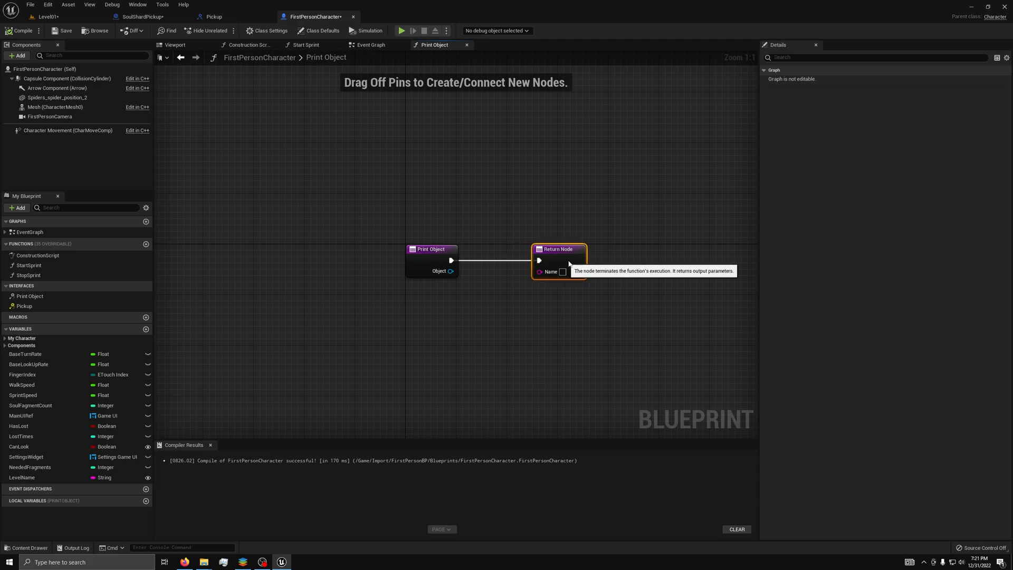
pyautogui.moveTo(480, 284)
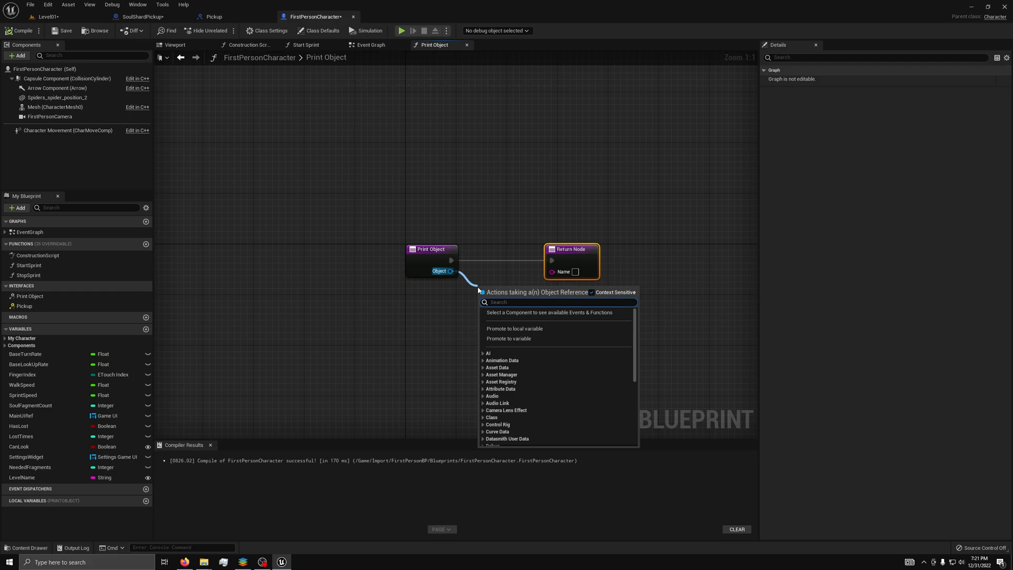
pyautogui.write('get object')
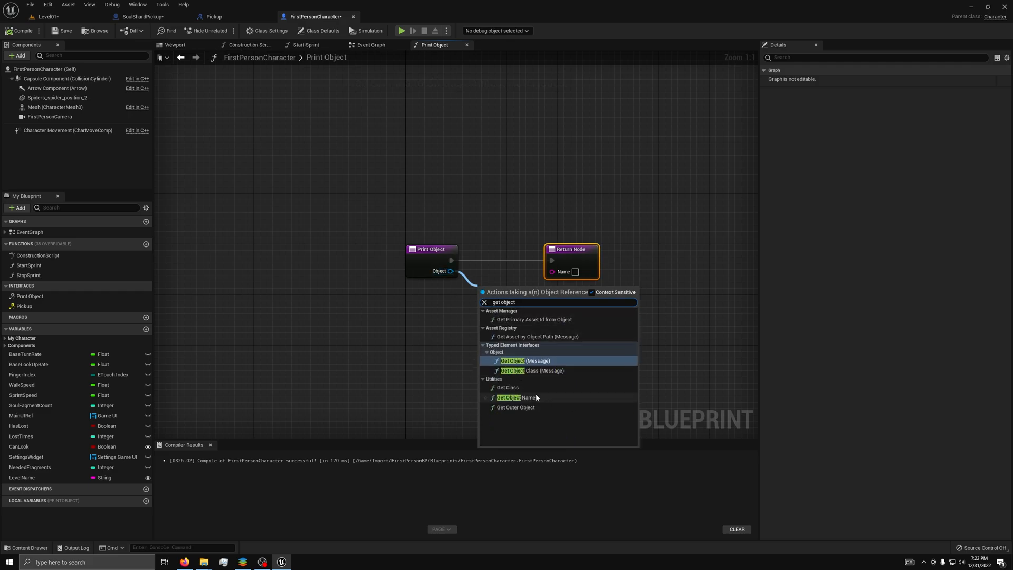
pyautogui.click(508, 397)
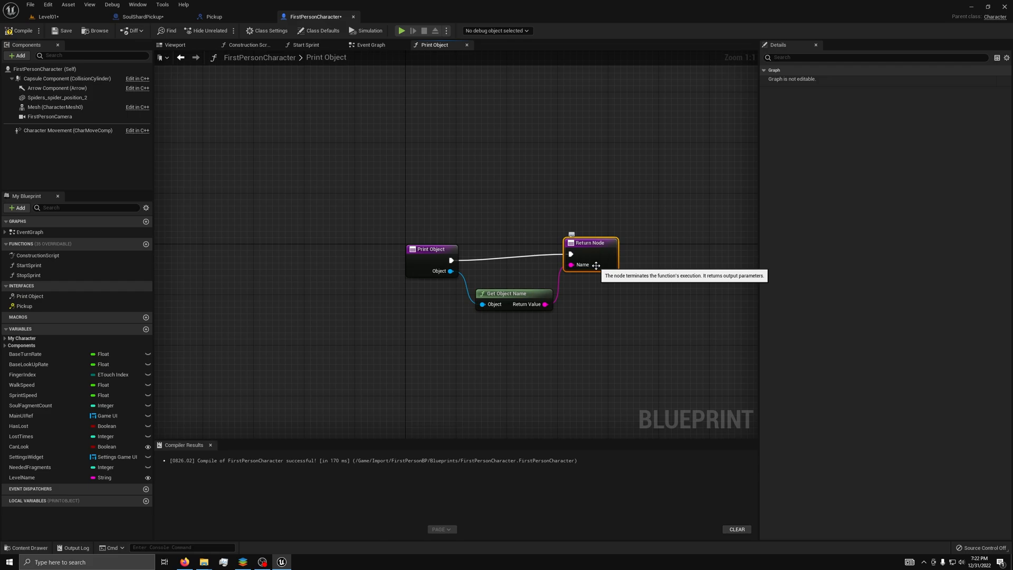
pyautogui.click(370, 44)
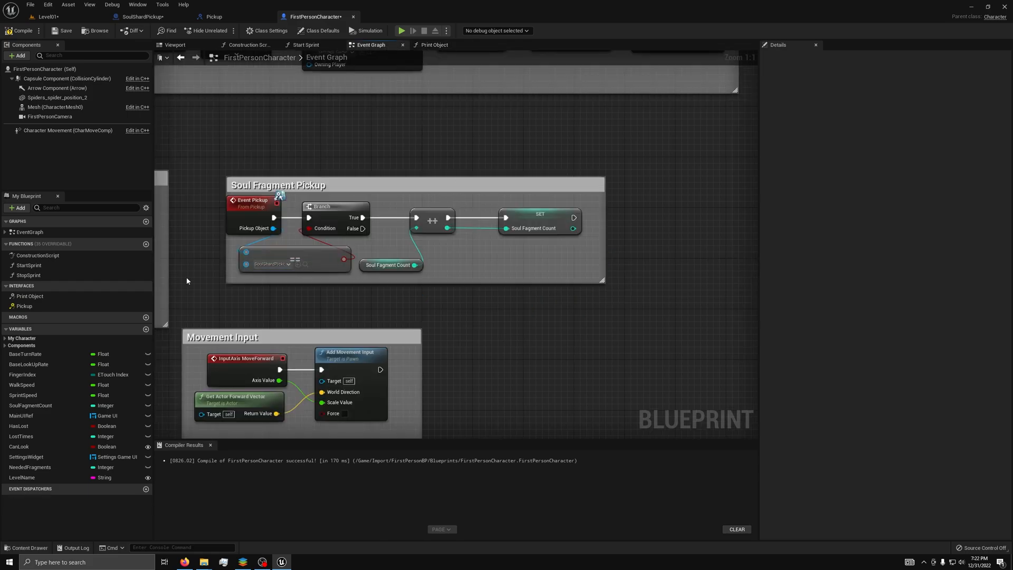
# - Call Print Object after Event Pickup and Print String its Name, then save and return to Level01
pyautogui.click(30, 295)
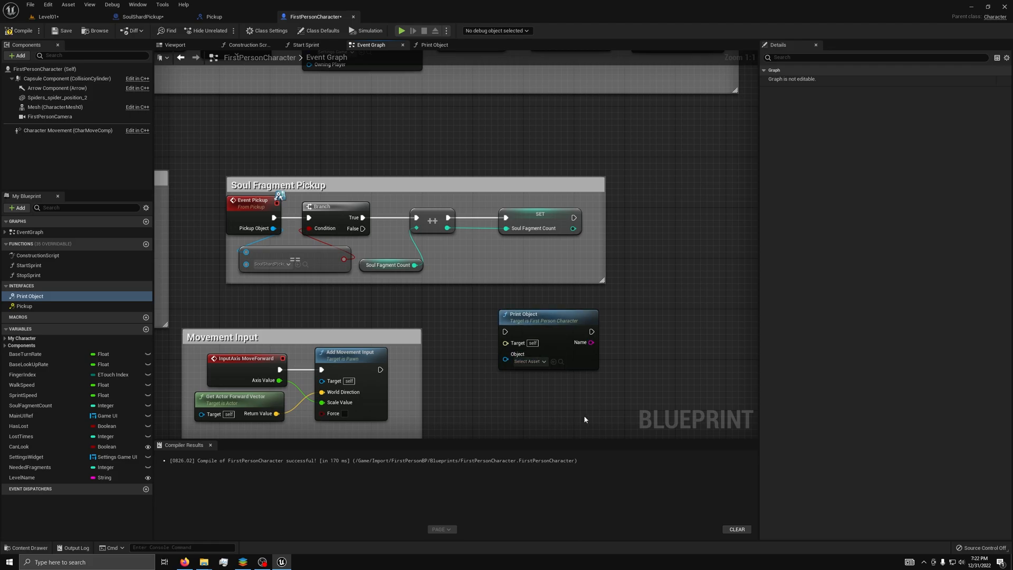
pyautogui.moveTo(583, 359)
pyautogui.write('pri')
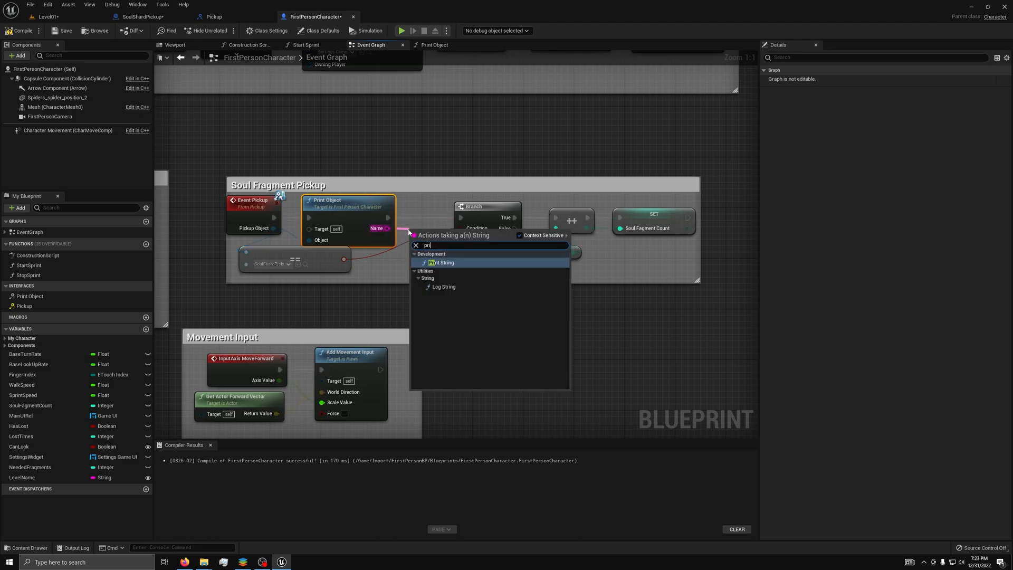
pyautogui.click(442, 263)
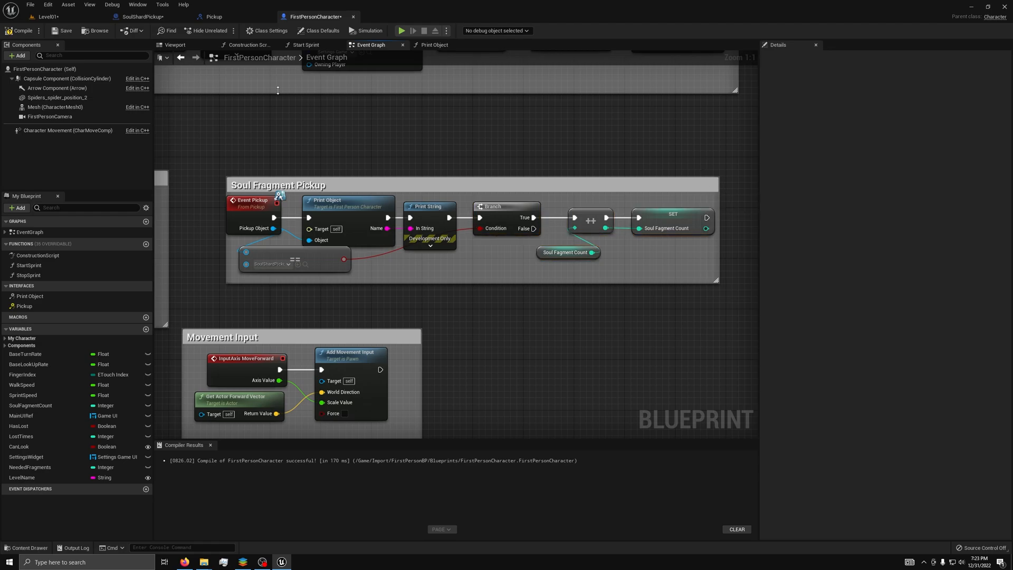
pyautogui.click(64, 31)
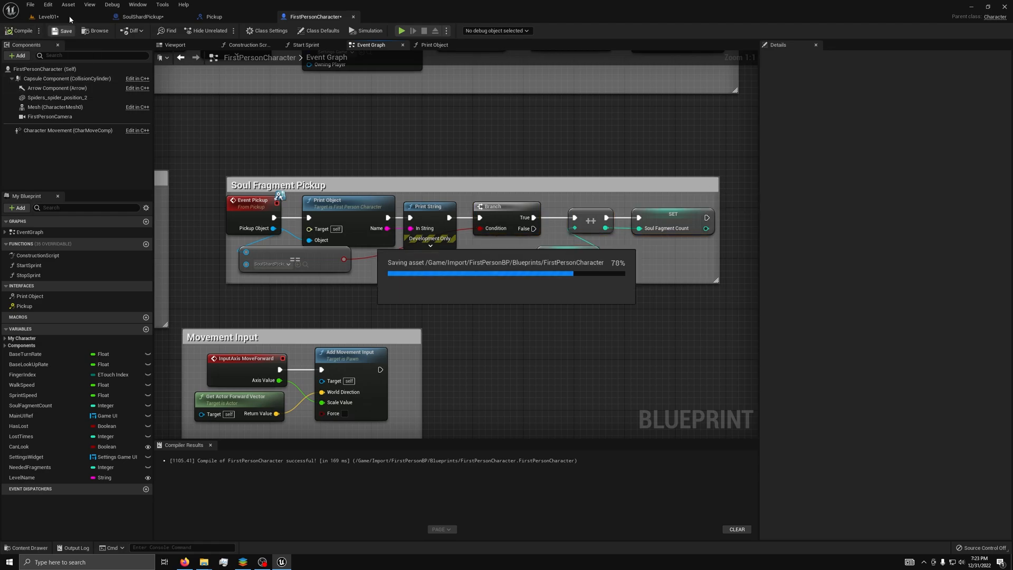
pyautogui.click(45, 15)
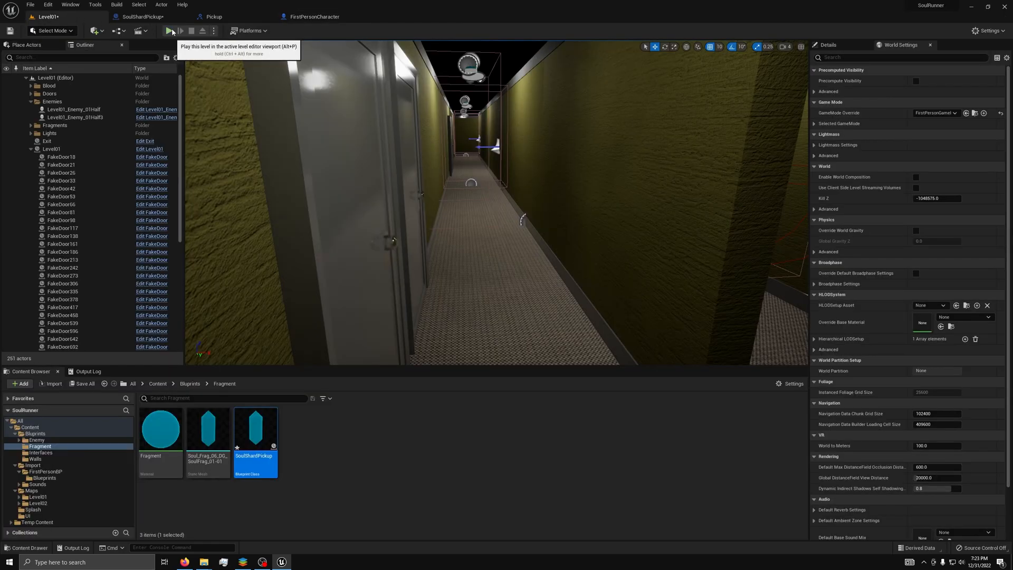
pyautogui.click(171, 30)
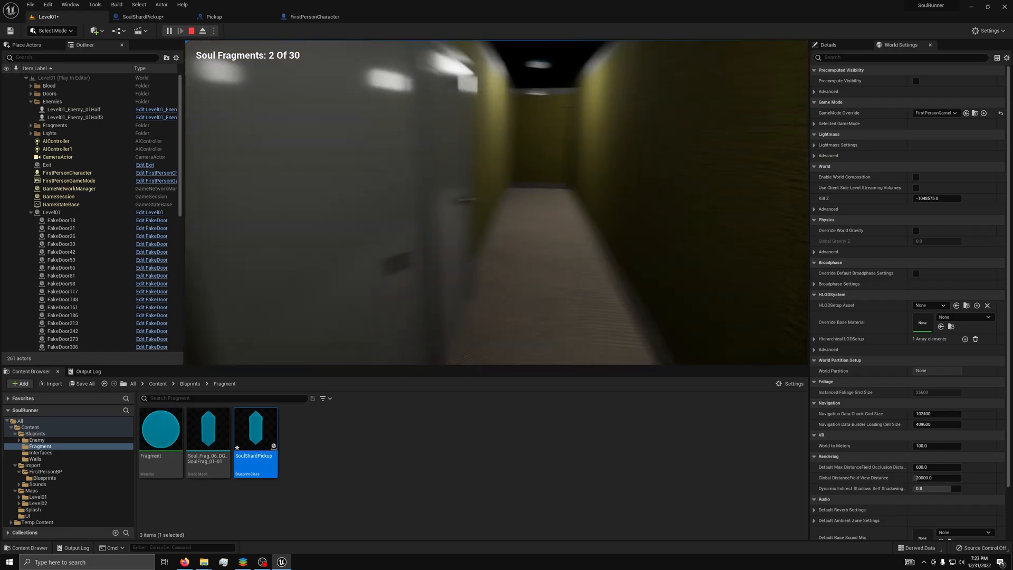
pyautogui.click(191, 31)
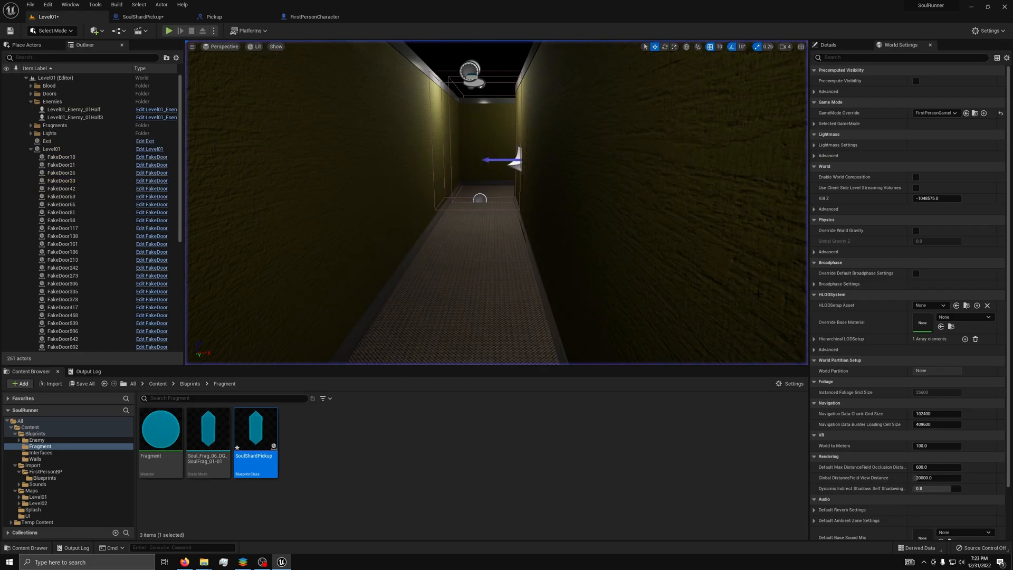